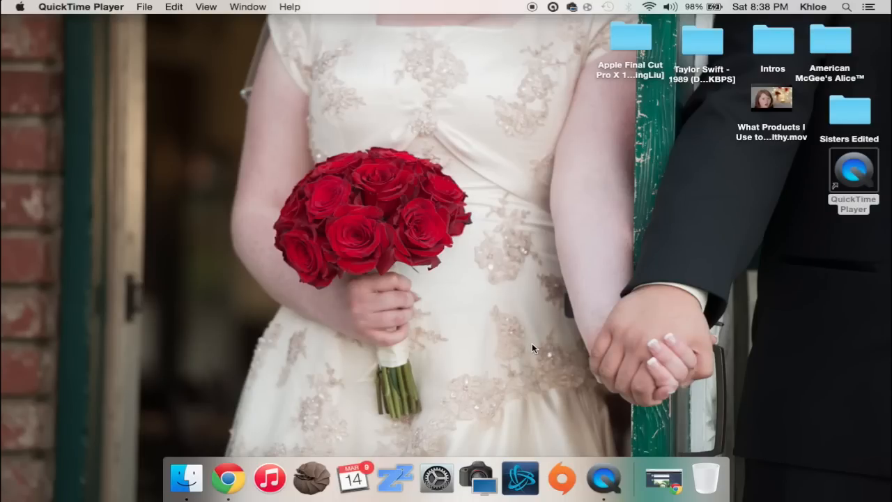
mouse_move(644, 374)
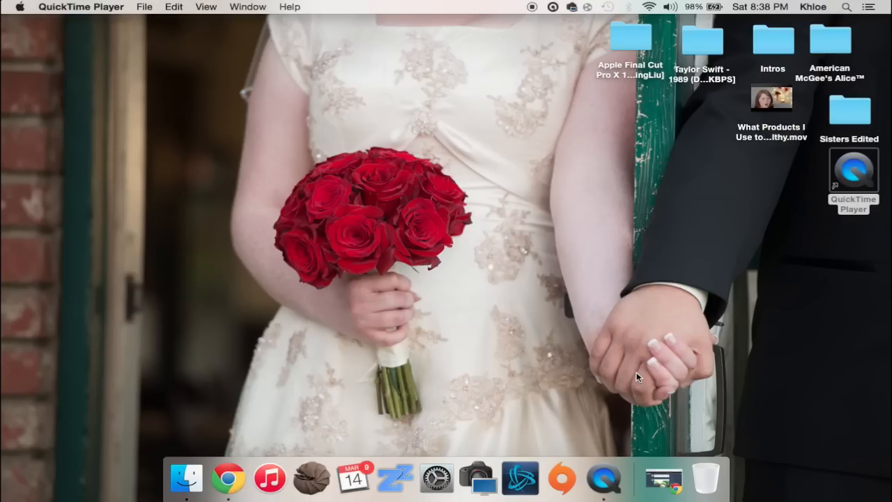
mouse_move(349, 293)
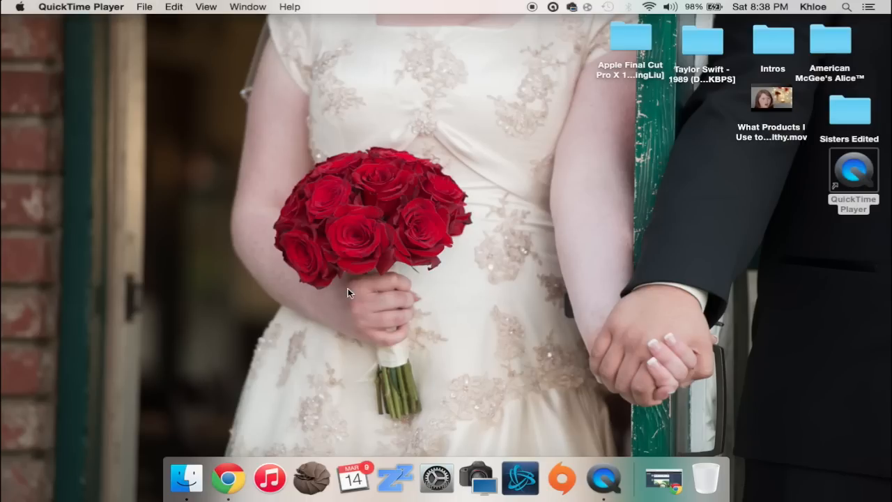
mouse_move(368, 293)
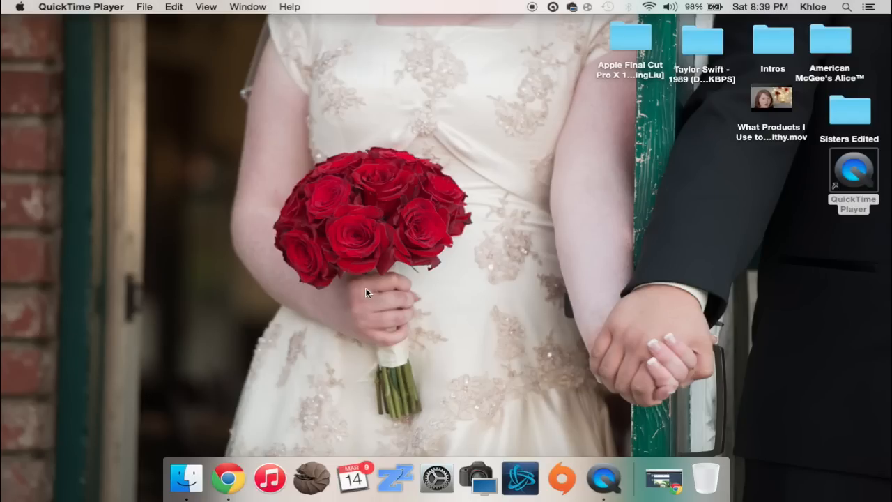
mouse_move(608, 332)
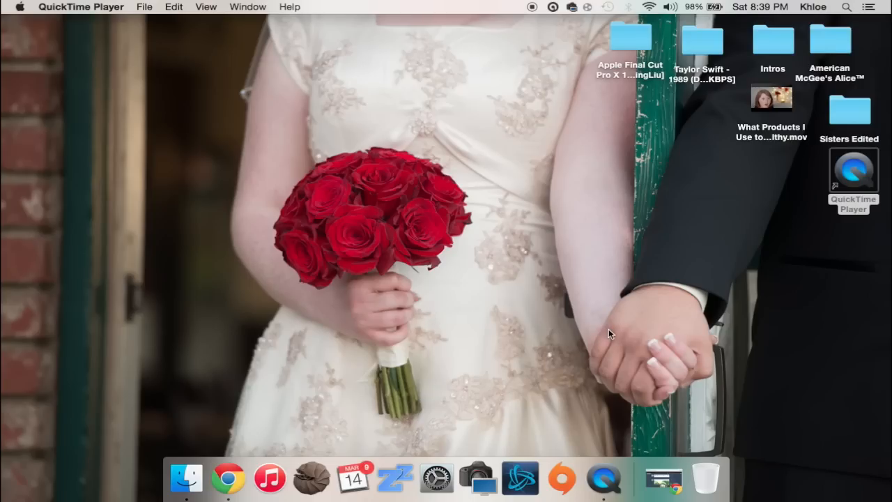
mouse_move(670, 332)
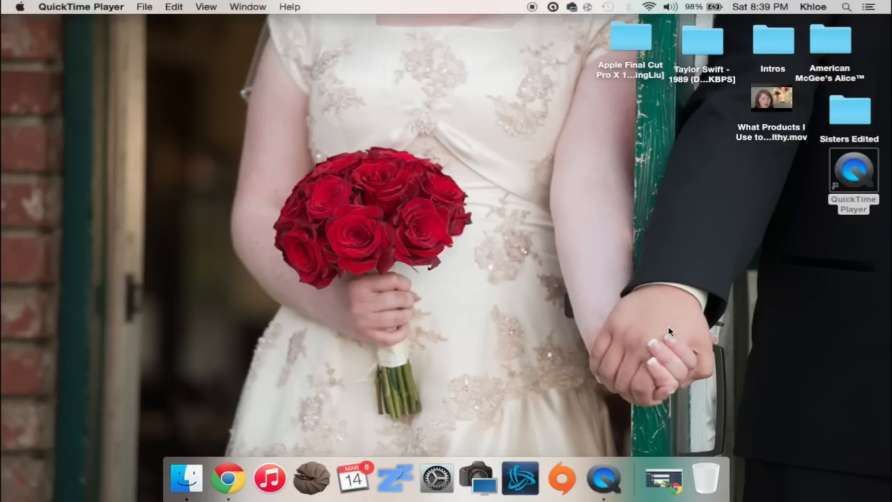
mouse_move(662, 481)
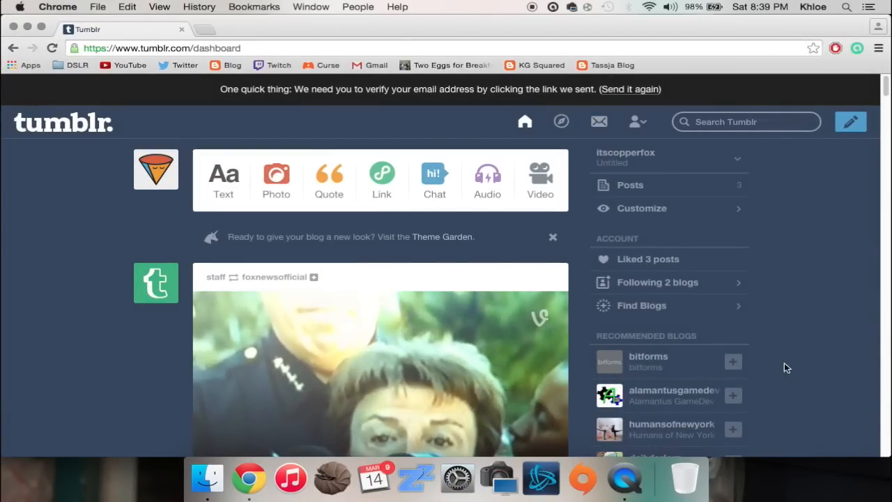
mouse_move(47, 245)
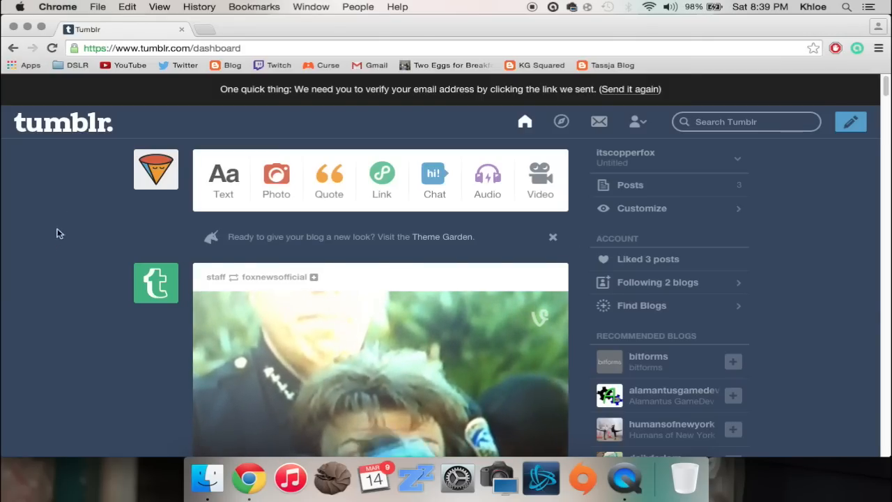
mouse_move(85, 212)
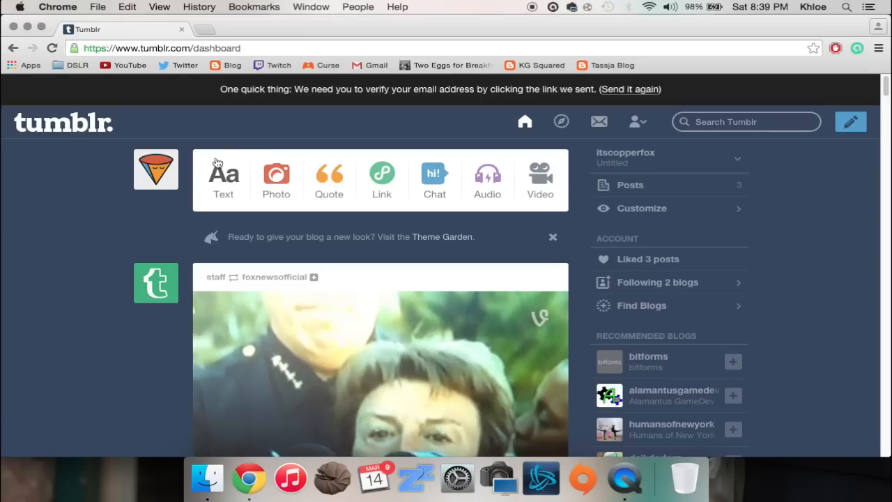
mouse_move(129, 127)
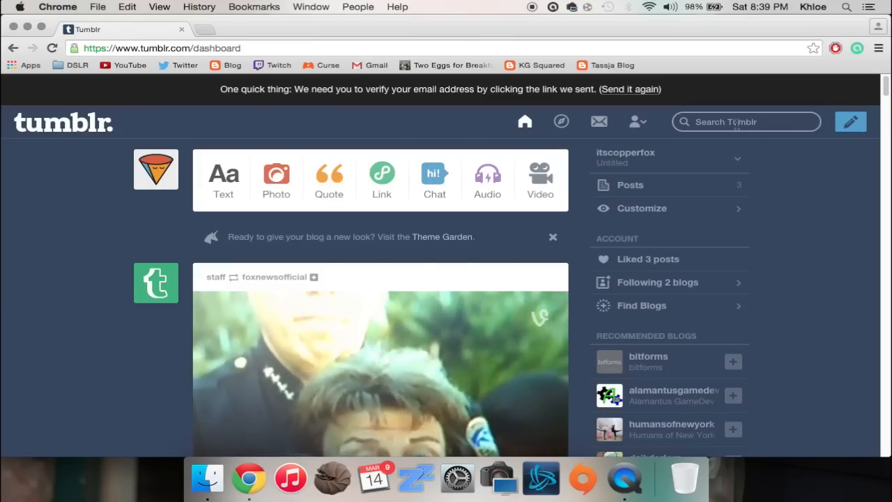
Activate the Search Tumblr box at the top of the dashboard.
click(746, 121)
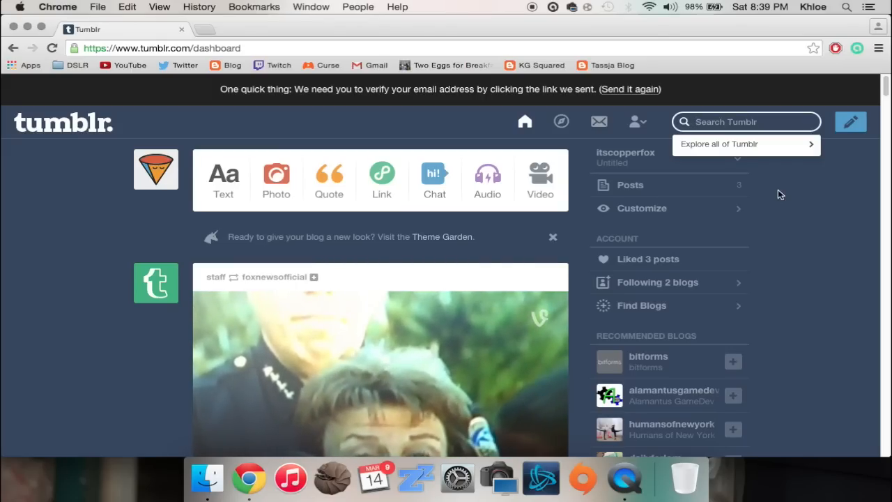
Run a Tumblr search for "Sims 4 cc" to show matching blogs and tags.
text(Sims 4 cc)
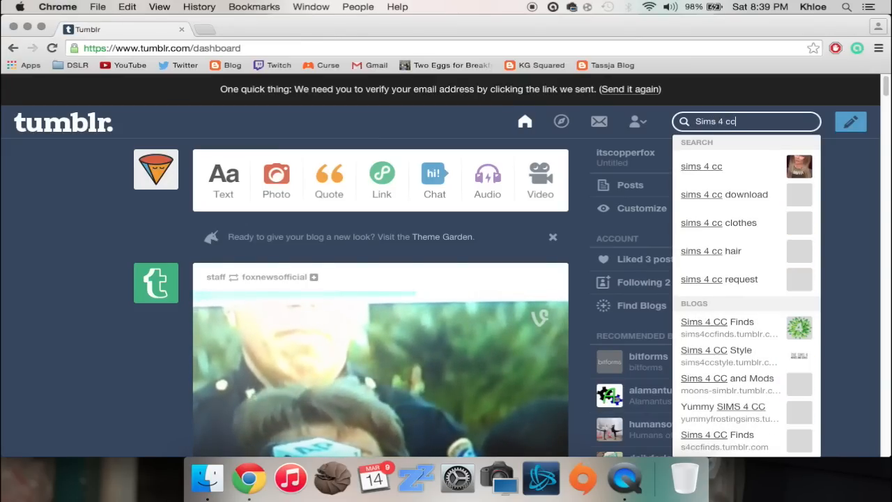
key(Return)
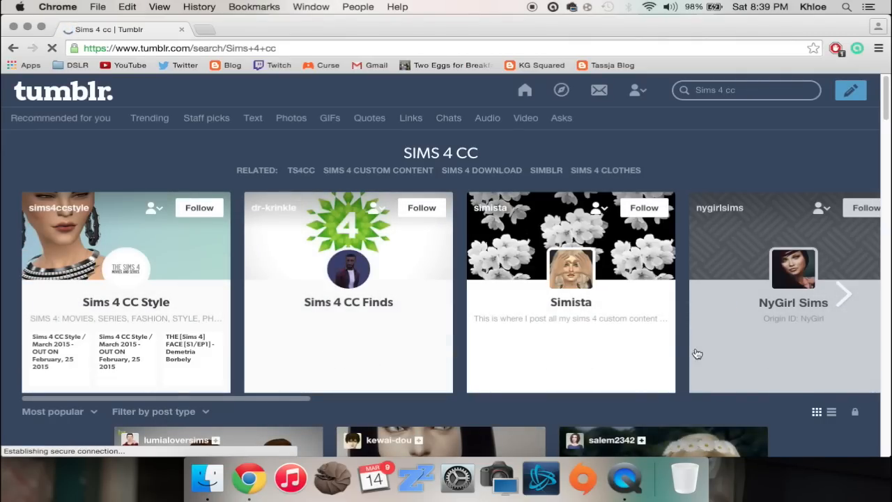
scroll(down, 3)
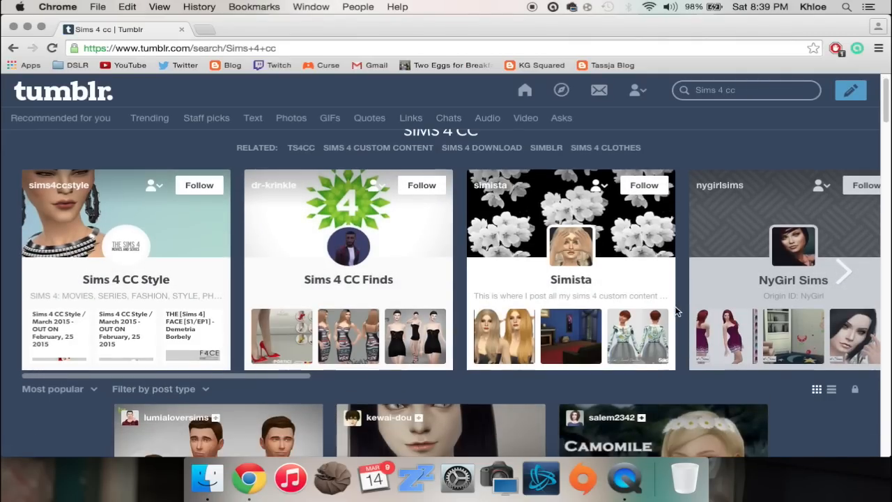
scroll(down, 3)
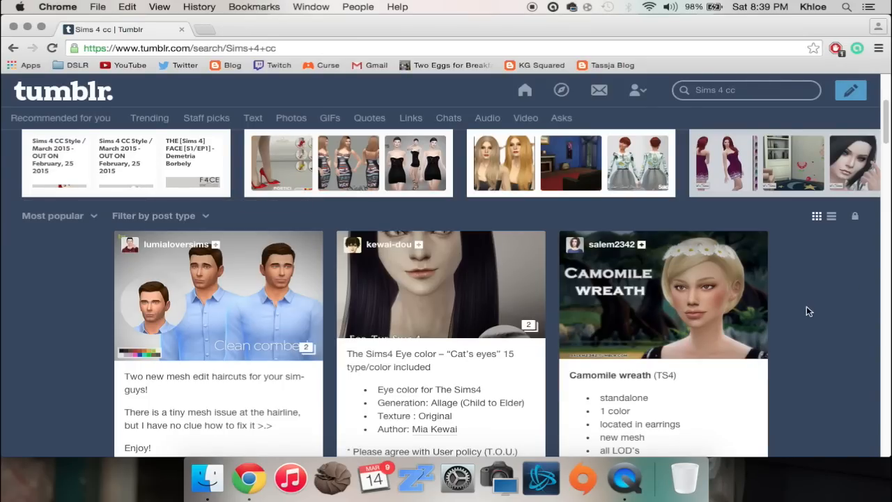
scroll(down, 3)
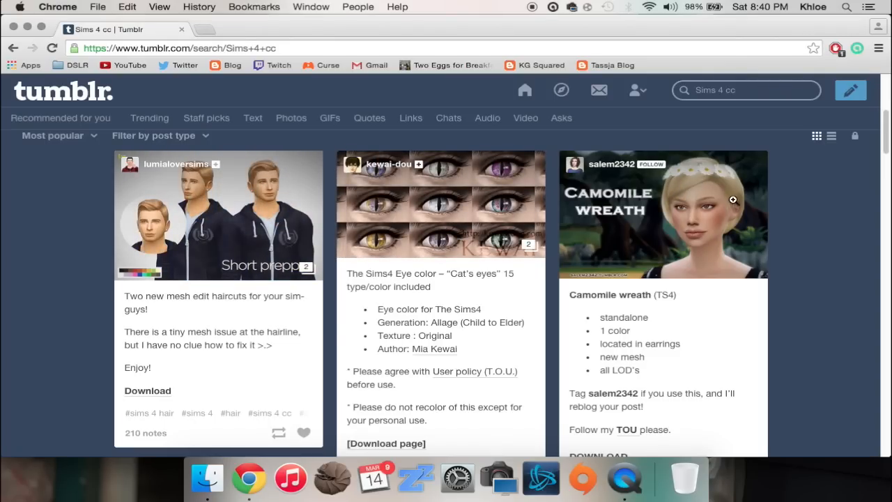
scroll(down, 3)
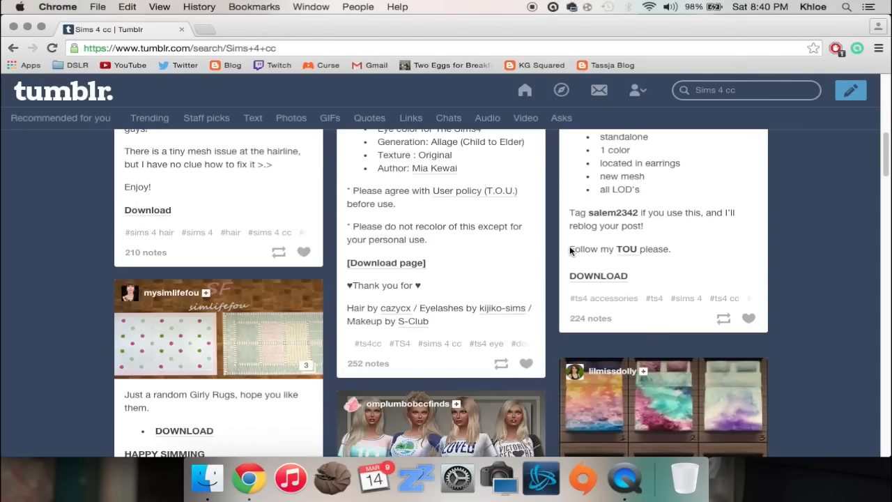
scroll(down, 3)
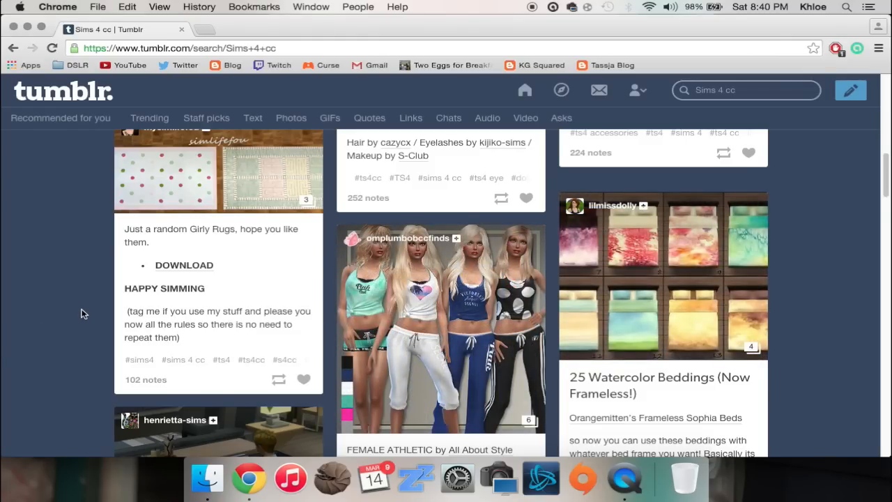
scroll(down, 3)
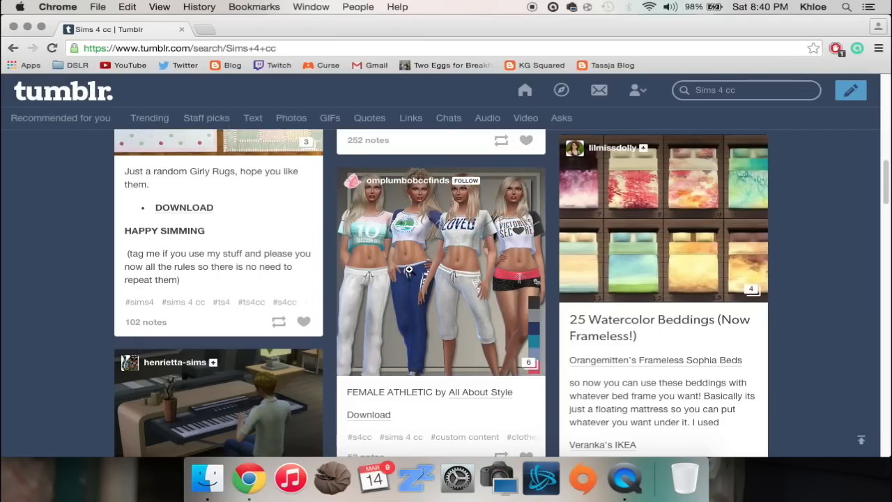
scroll(down, 3)
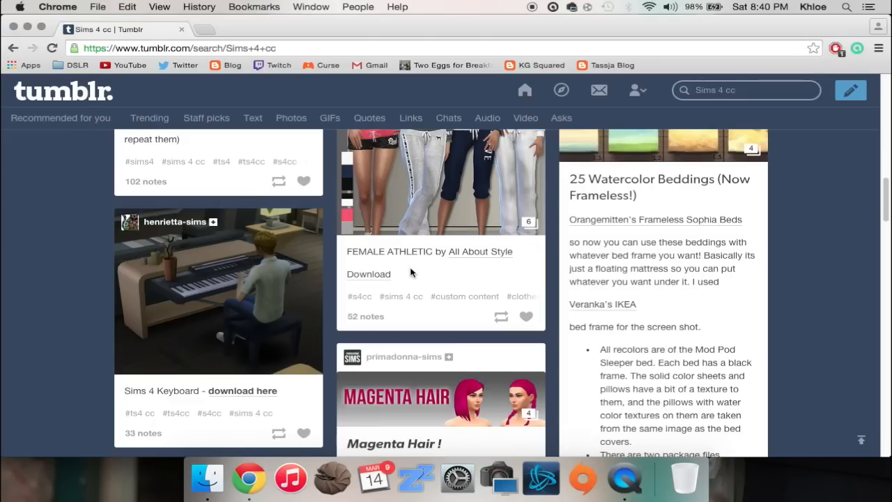
click(480, 251)
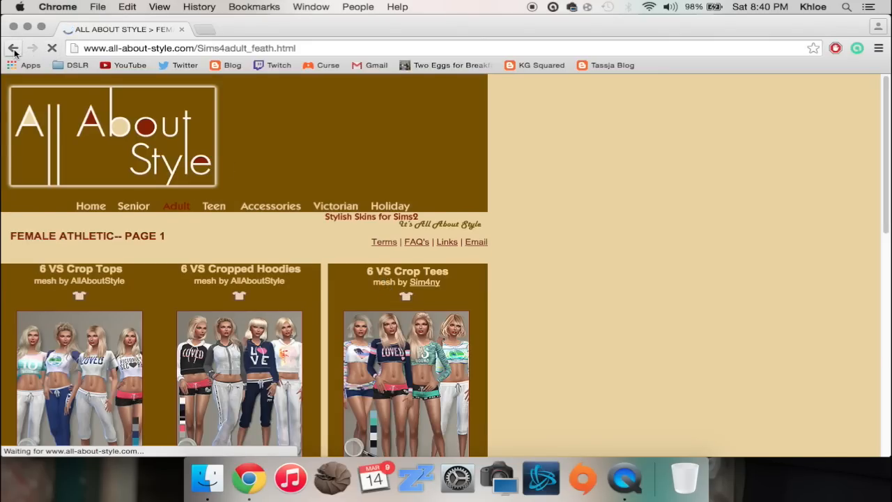
click(12, 47)
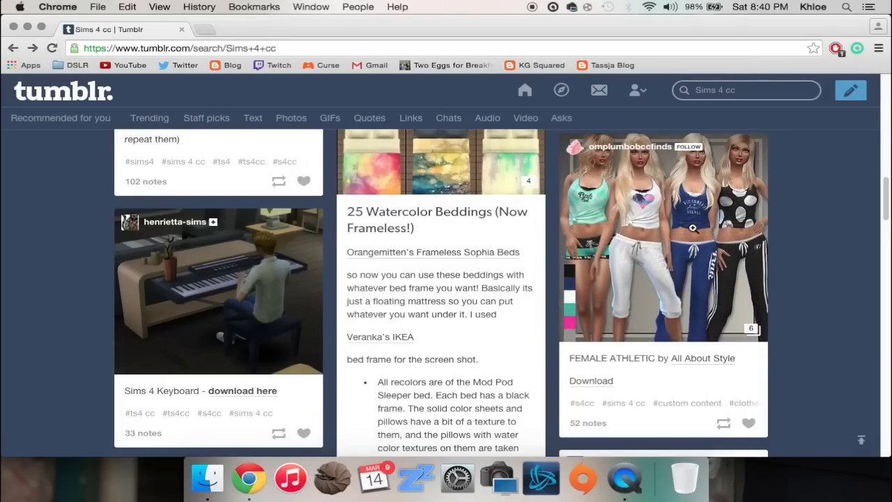
Scroll down through the Sims 4 cc results browsing the custom content posts.
scroll(down, 3)
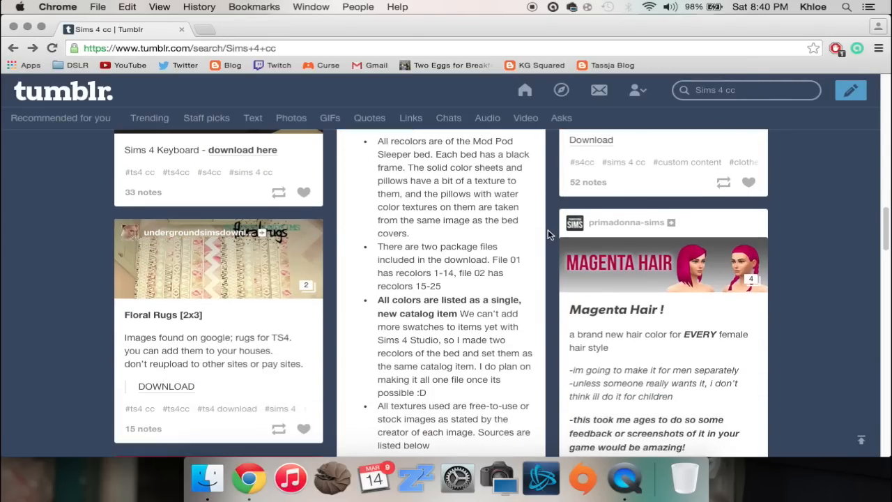
scroll(down, 3)
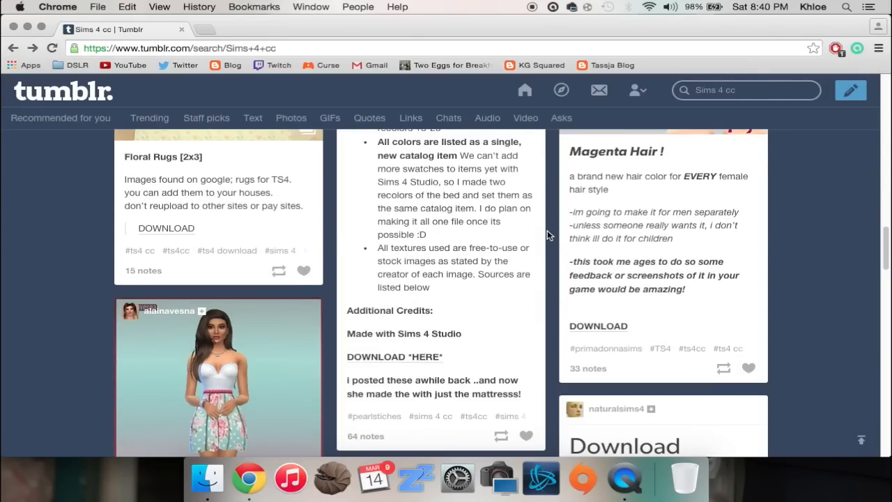
scroll(down, 3)
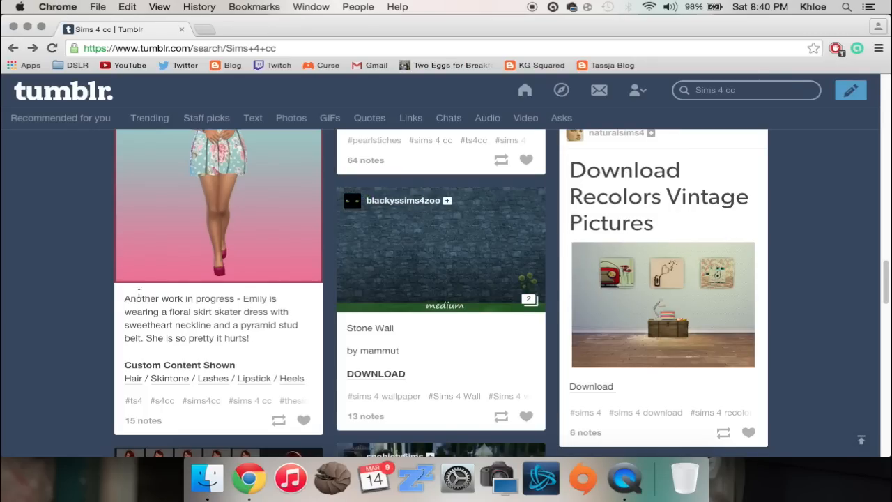
scroll(up, 3)
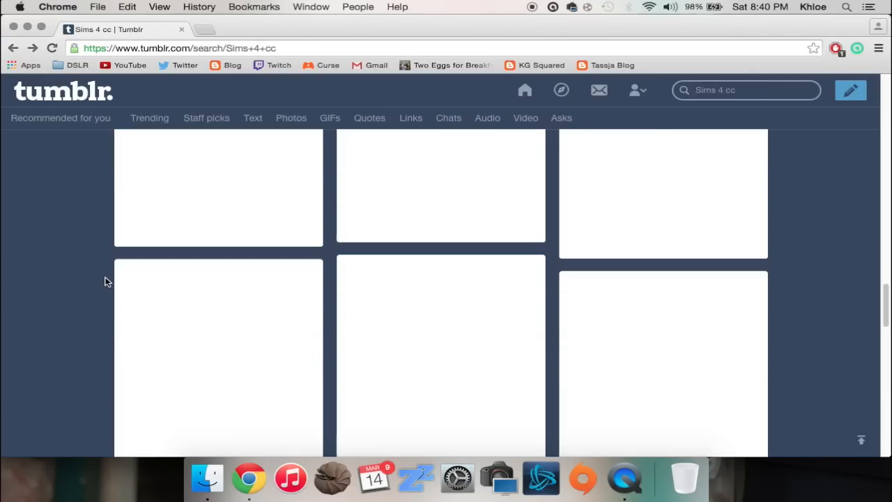
scroll(down, 3)
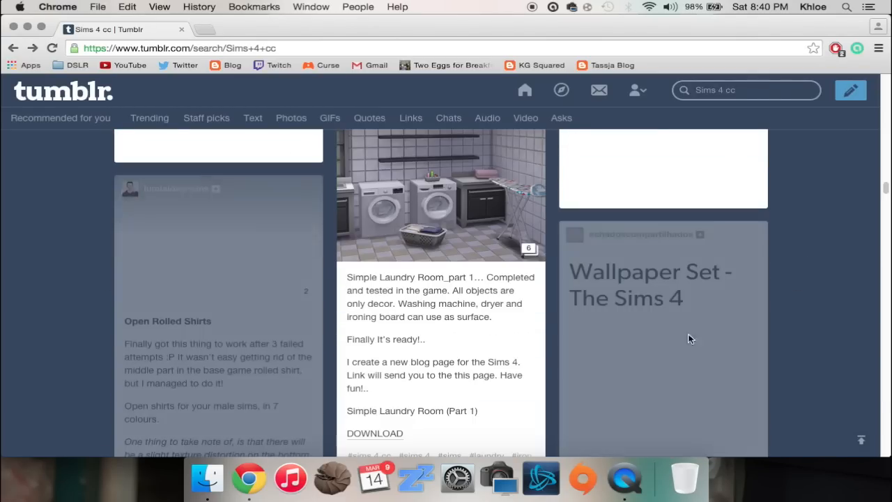
scroll(down, 3)
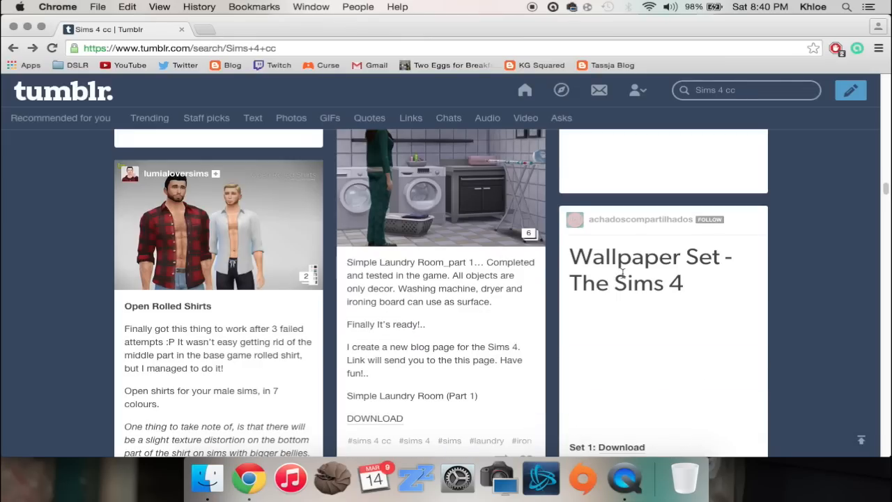
scroll(down, 3)
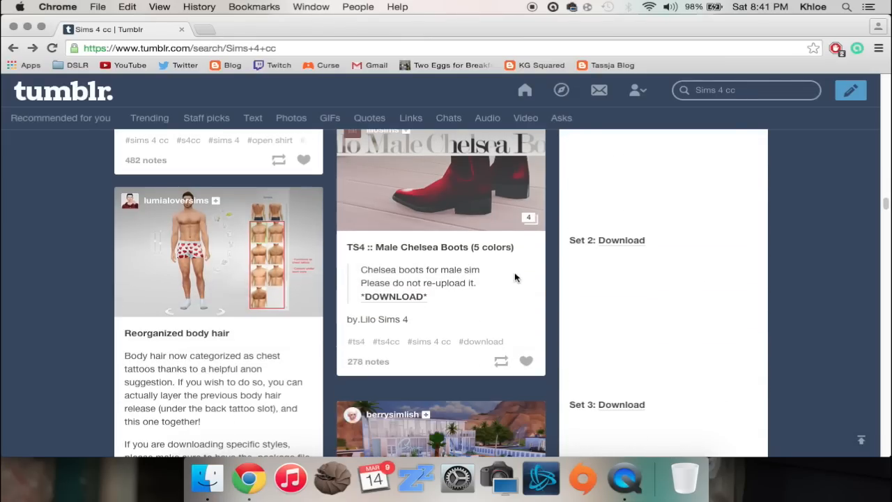
scroll(down, 3)
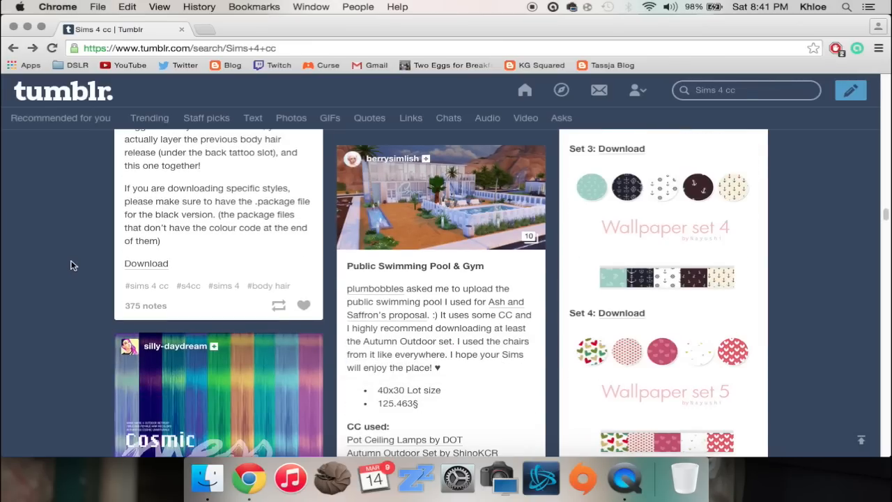
scroll(down, 3)
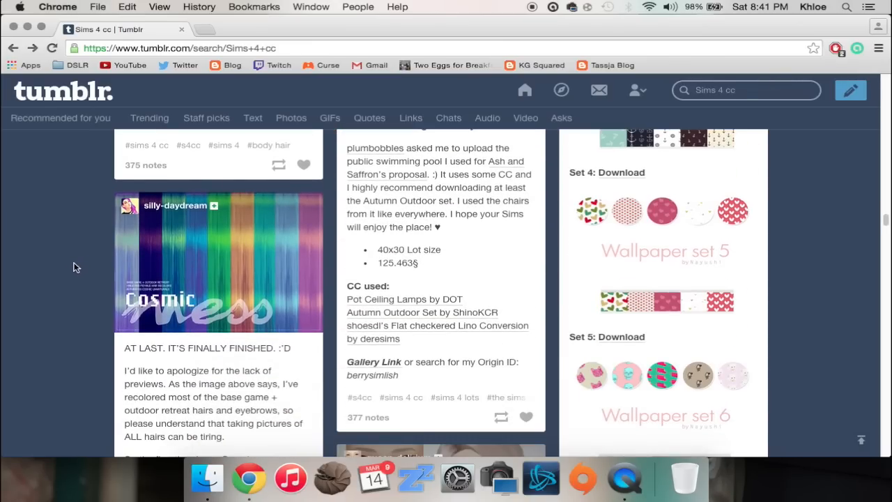
scroll(down, 3)
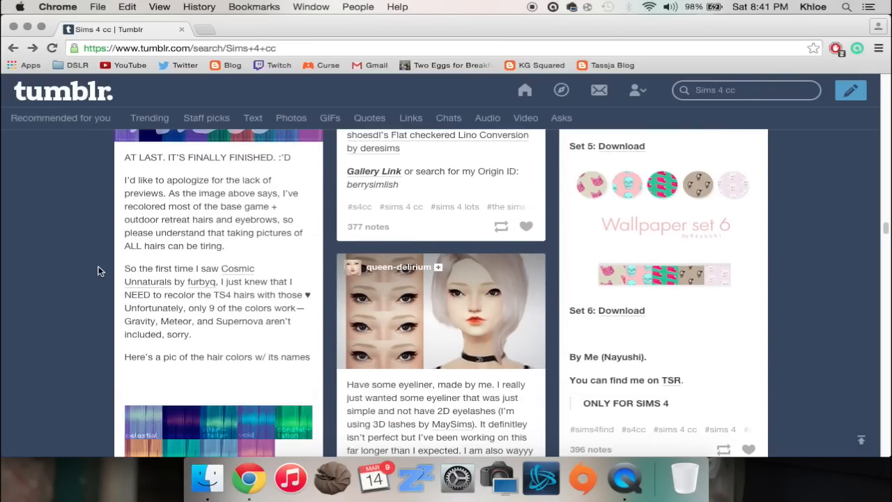
scroll(down, 3)
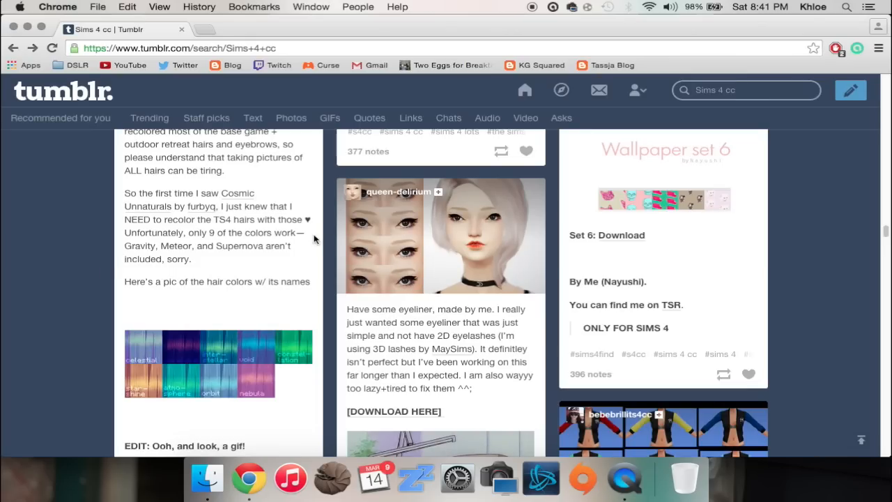
scroll(down, 3)
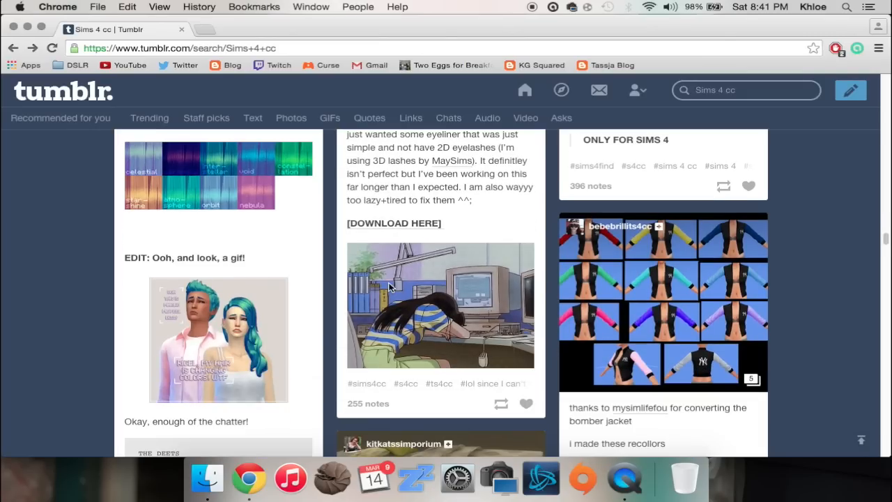
scroll(down, 3)
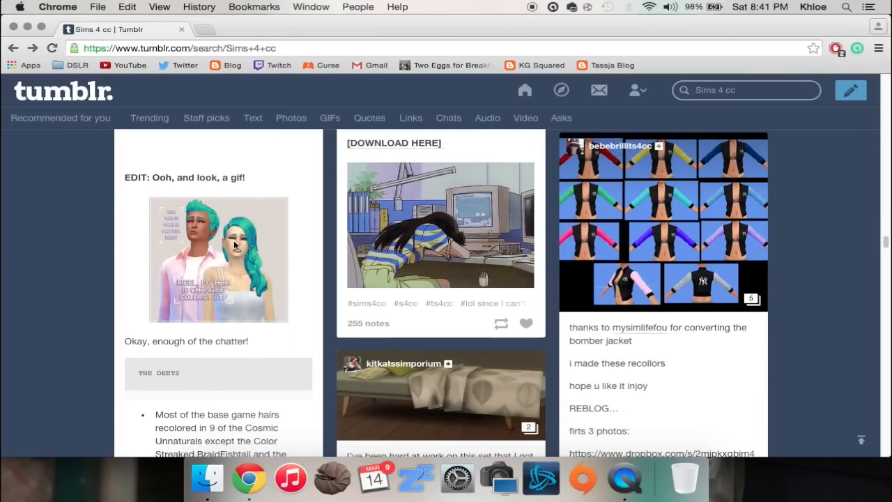
scroll(down, 3)
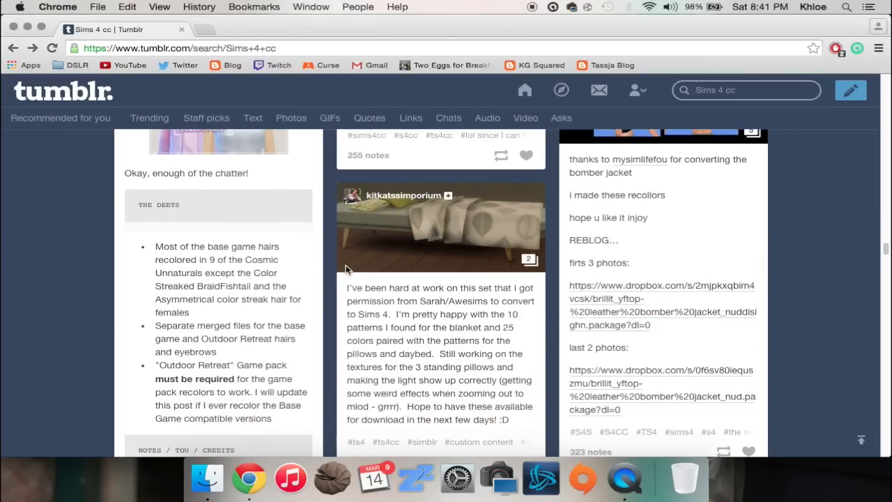
scroll(down, 3)
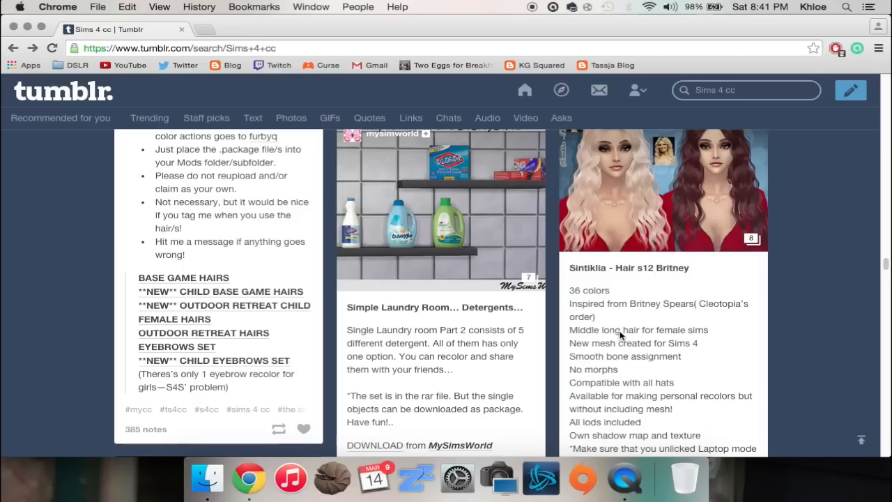
scroll(down, 3)
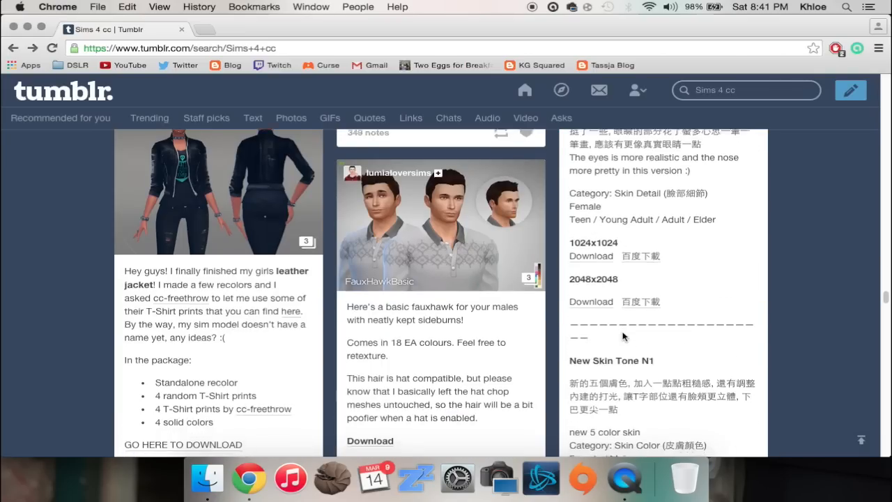
scroll(down, 3)
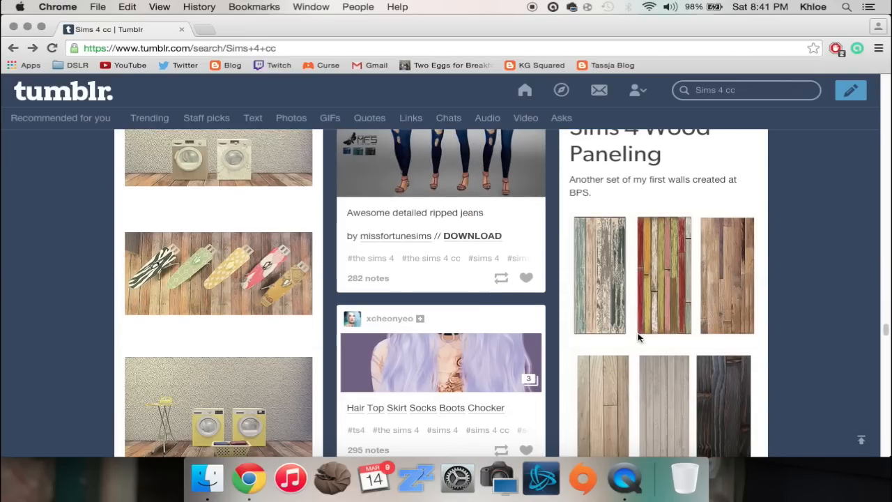
scroll(down, 3)
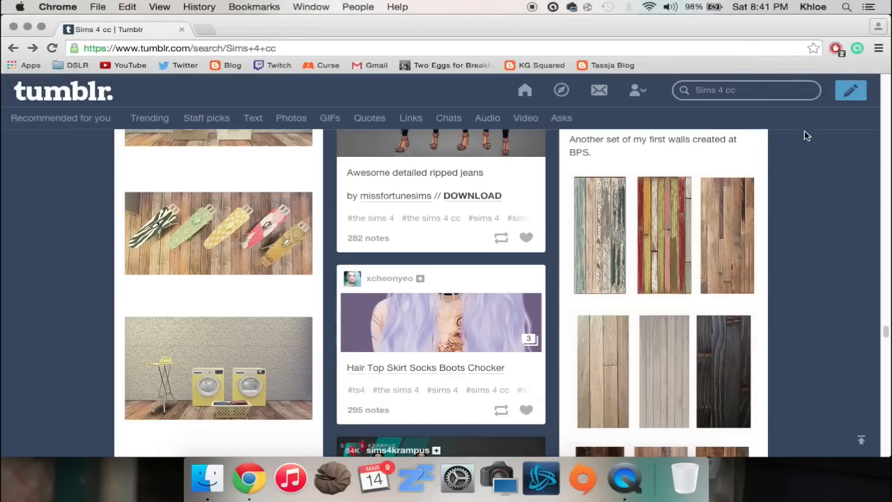
Search "Sims 4 hair cc" and scroll to the Aphrodite hairstyle by Newsea post.
click(746, 89)
text(hair )
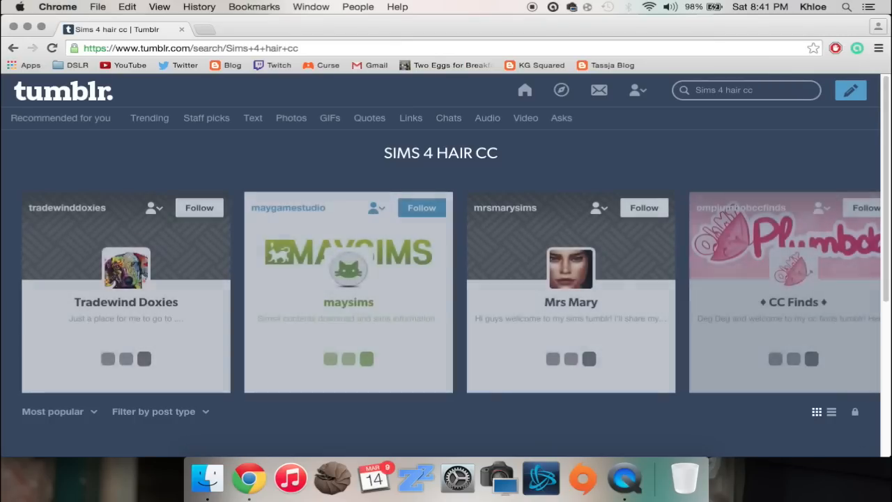
scroll(down, 3)
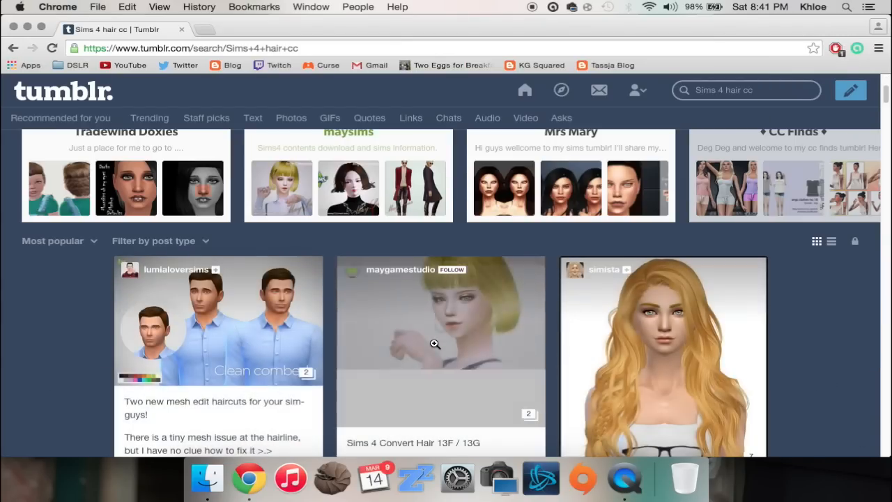
scroll(down, 3)
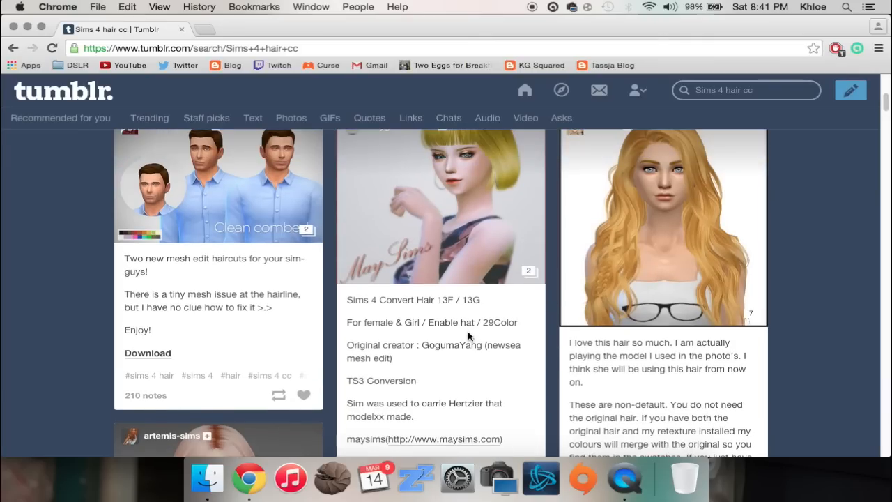
scroll(down, 3)
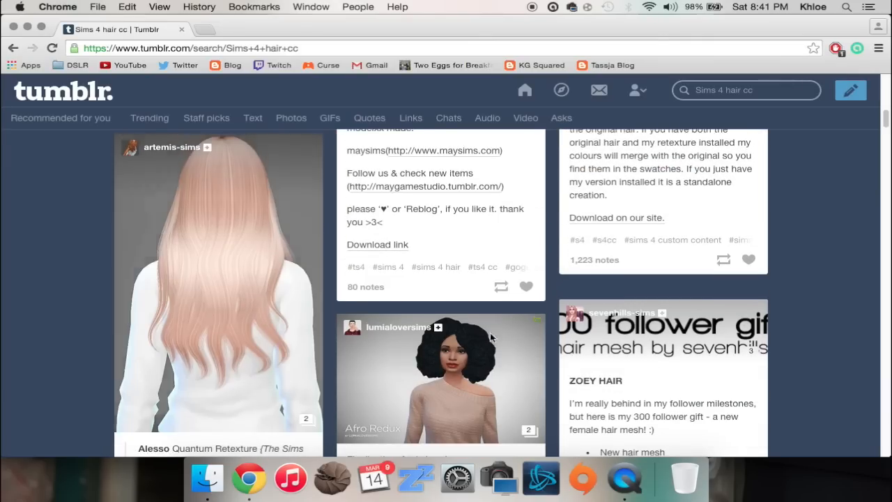
scroll(down, 3)
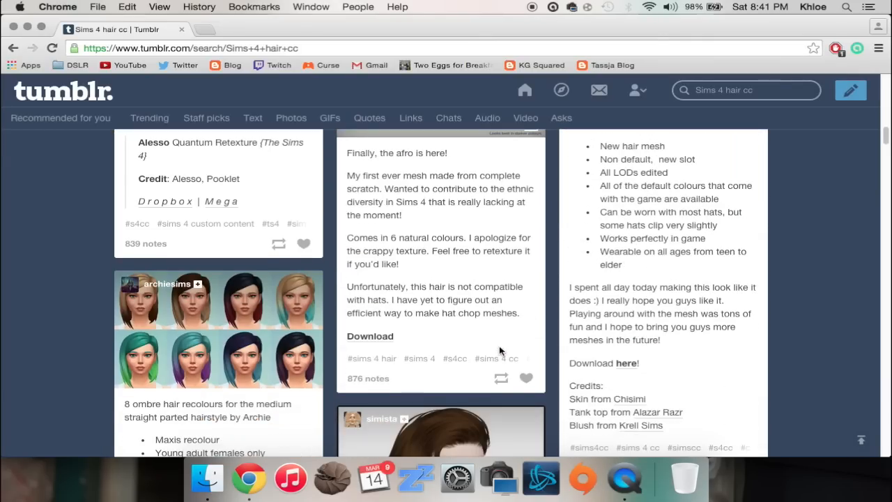
scroll(down, 3)
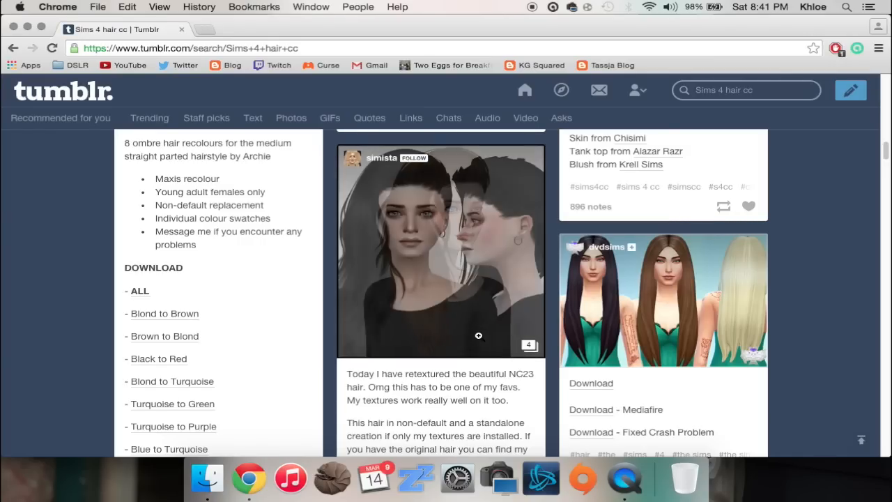
scroll(down, 3)
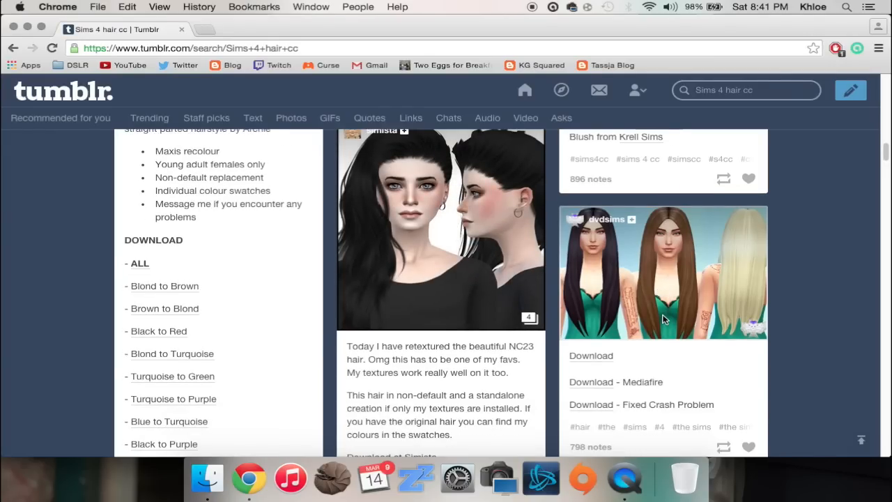
scroll(down, 3)
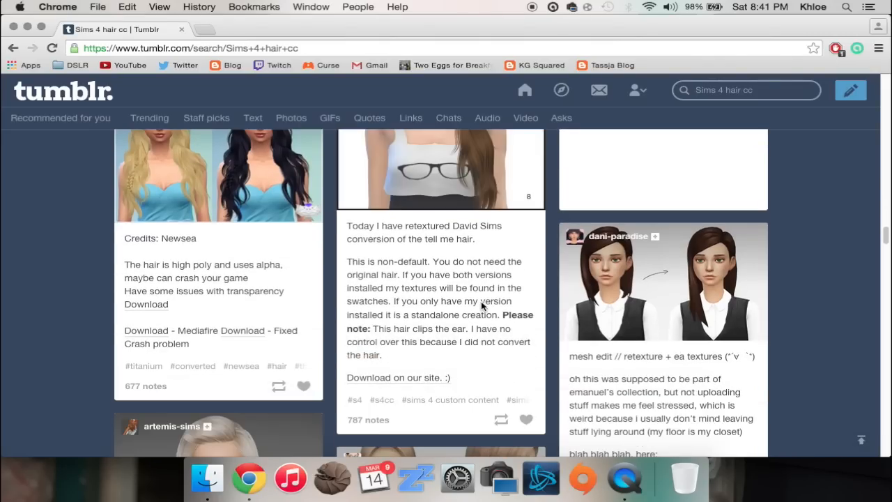
scroll(down, 3)
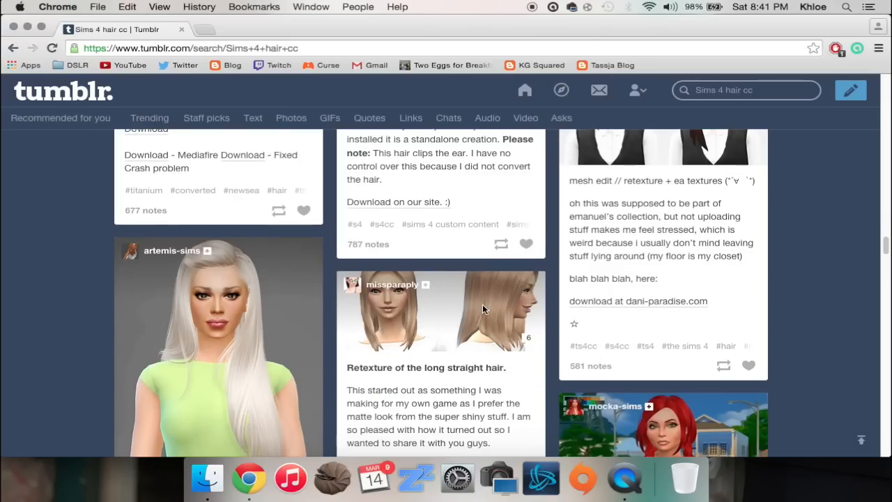
scroll(down, 3)
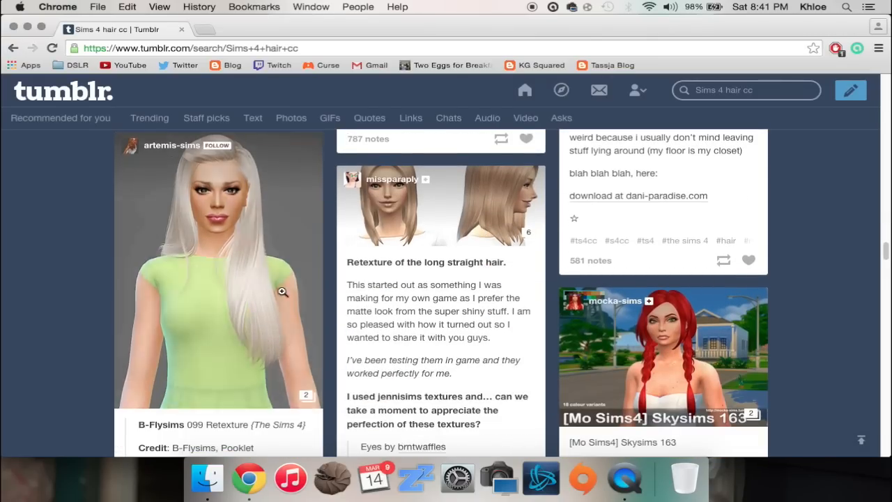
scroll(down, 3)
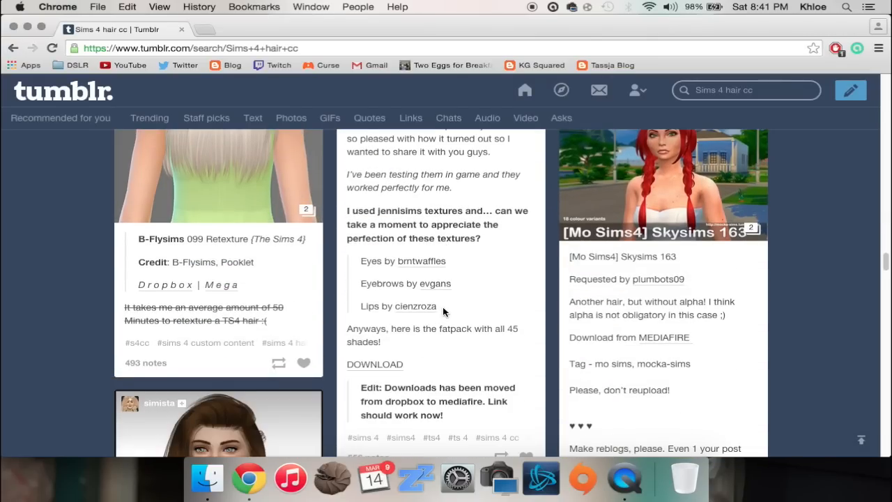
scroll(down, 3)
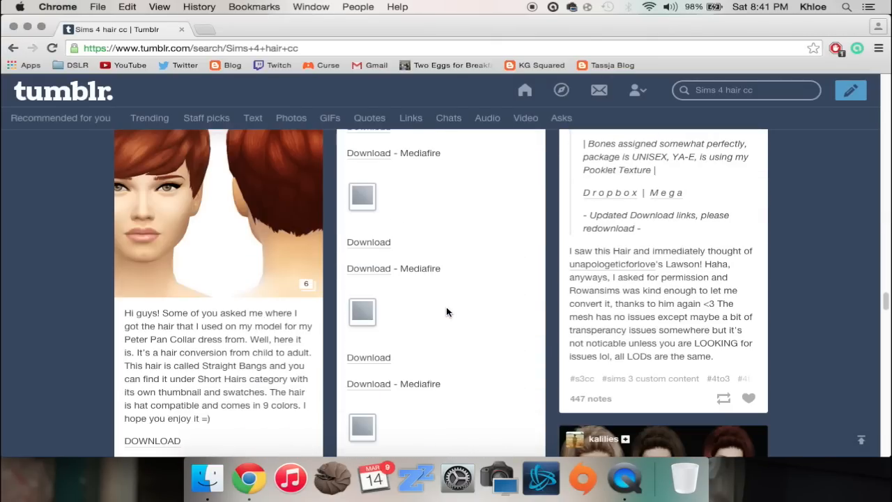
scroll(down, 3)
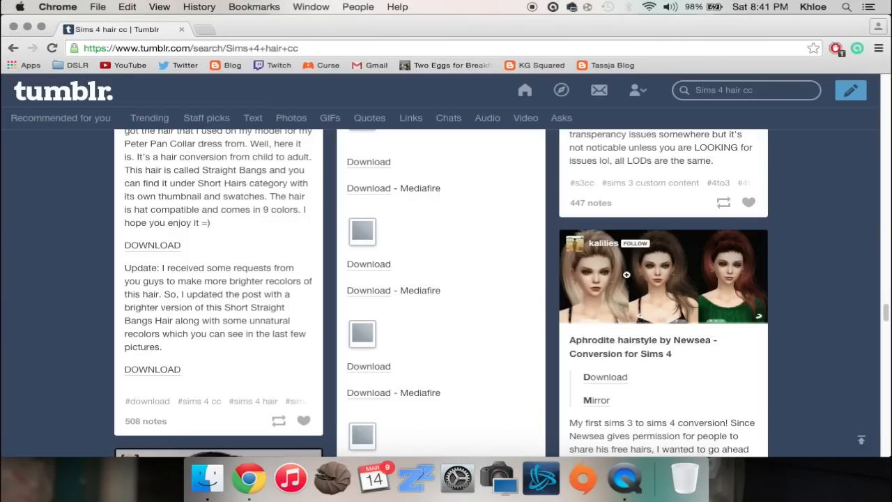
mouse_move(615, 376)
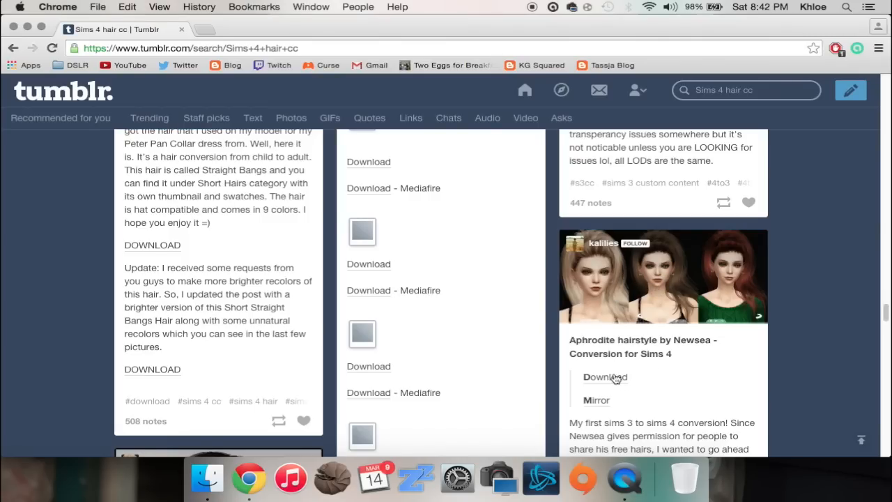
mouse_move(731, 281)
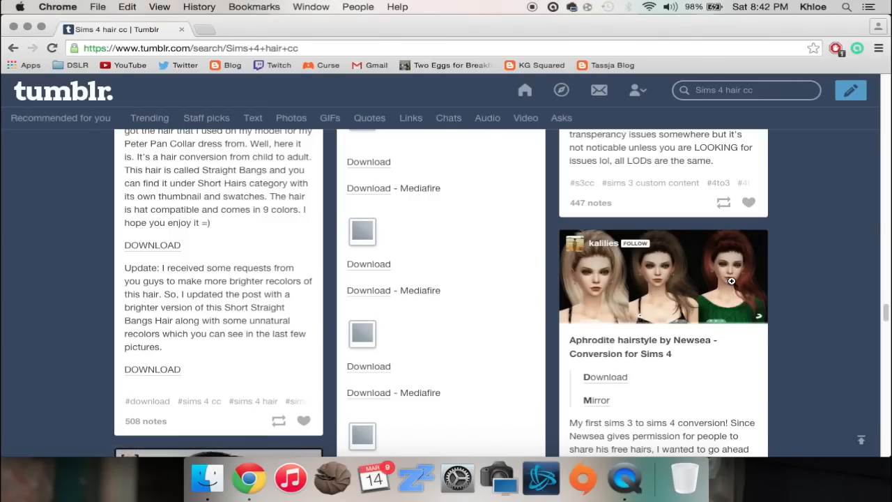
Download the Newsea Aphrodite for Sims 4.7z file from MEGA to the computer.
click(605, 376)
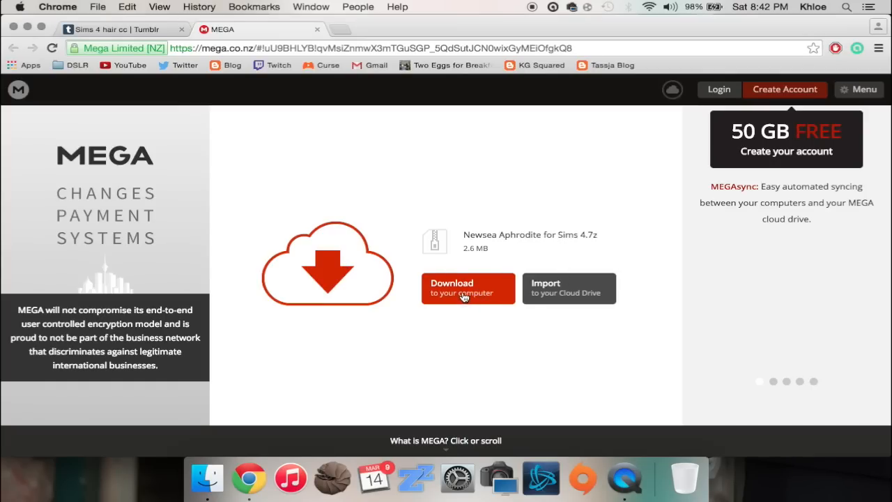
mouse_move(455, 291)
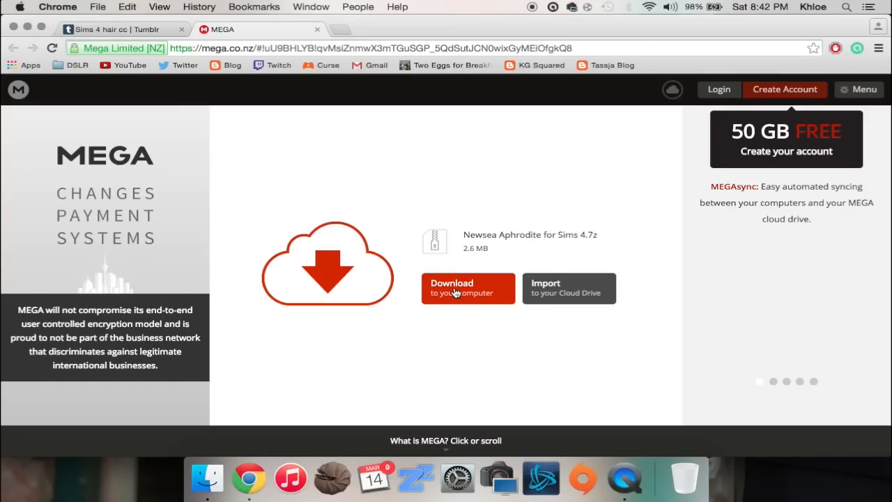
click(468, 287)
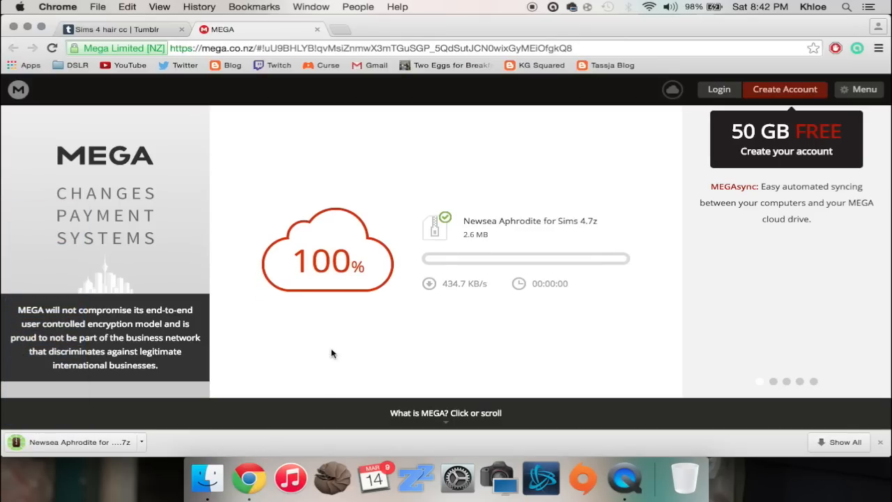
mouse_move(487, 267)
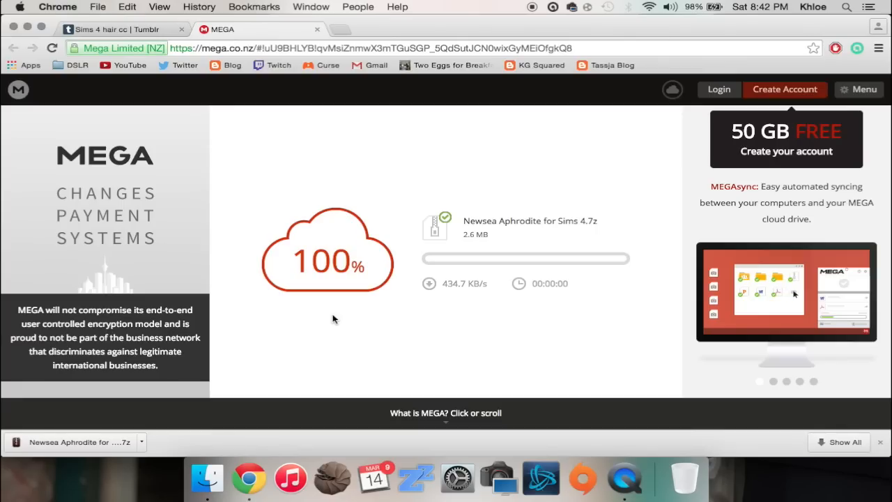
mouse_move(148, 93)
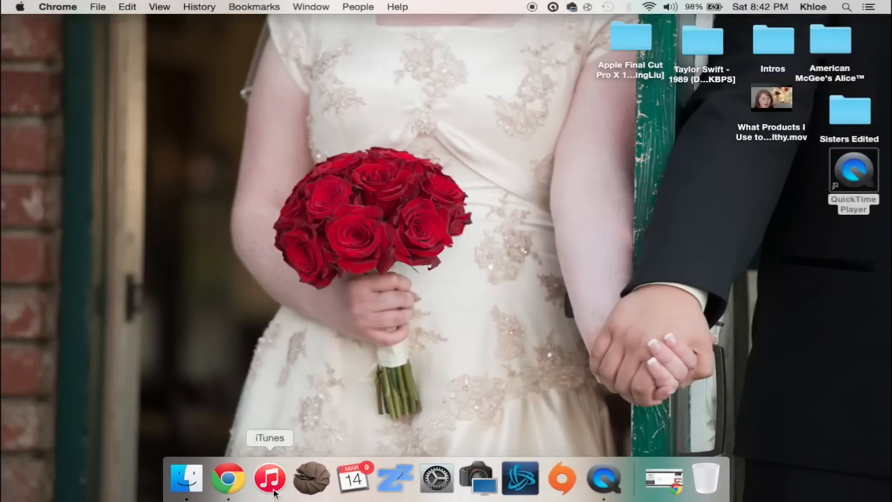
In Finder's Downloads, select and preview the Newsea Aphrodite for Sims 4.7z archive.
click(186, 478)
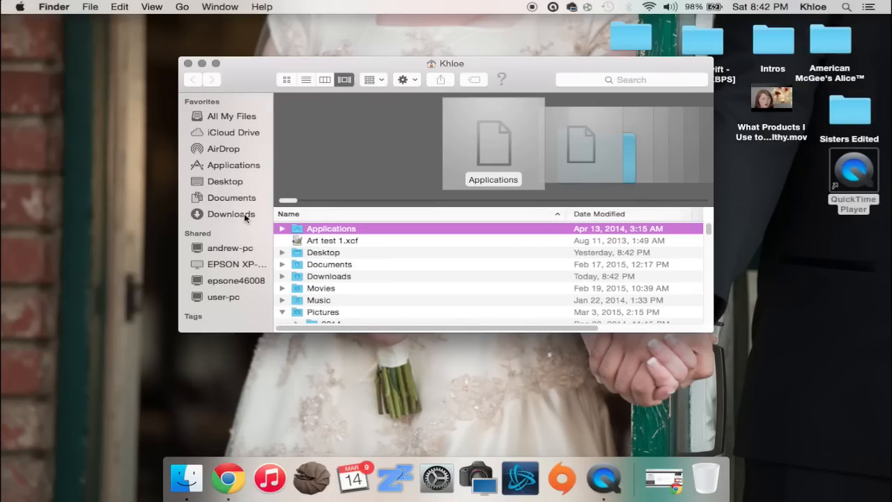
click(232, 215)
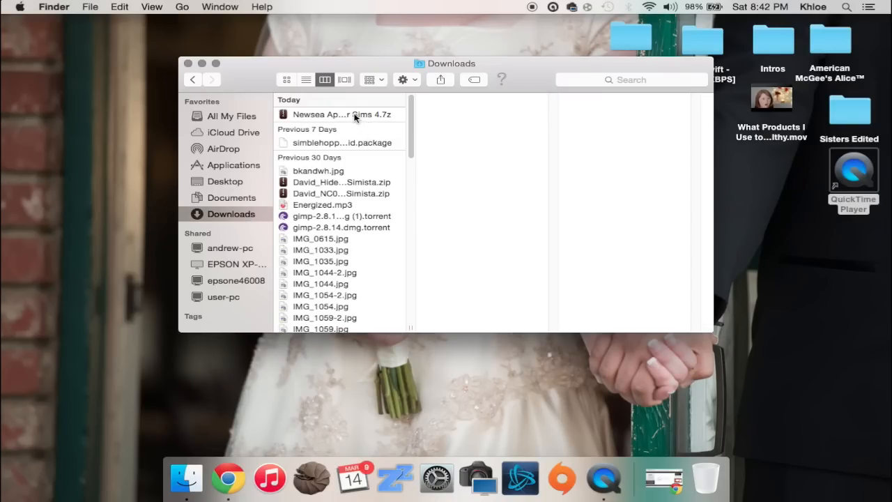
click(340, 114)
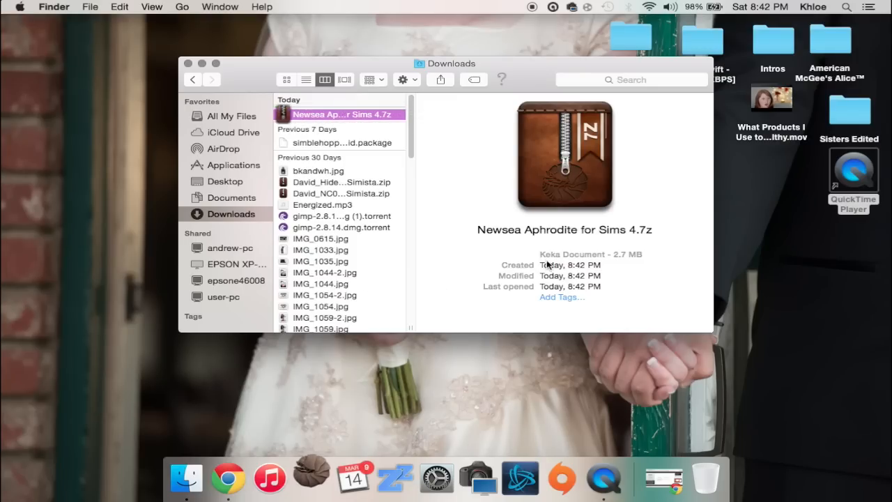
click(311, 477)
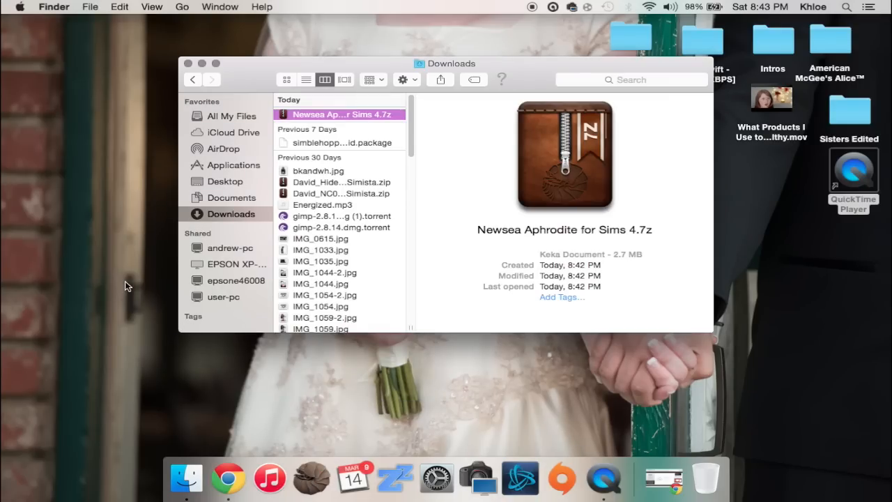
mouse_move(435, 370)
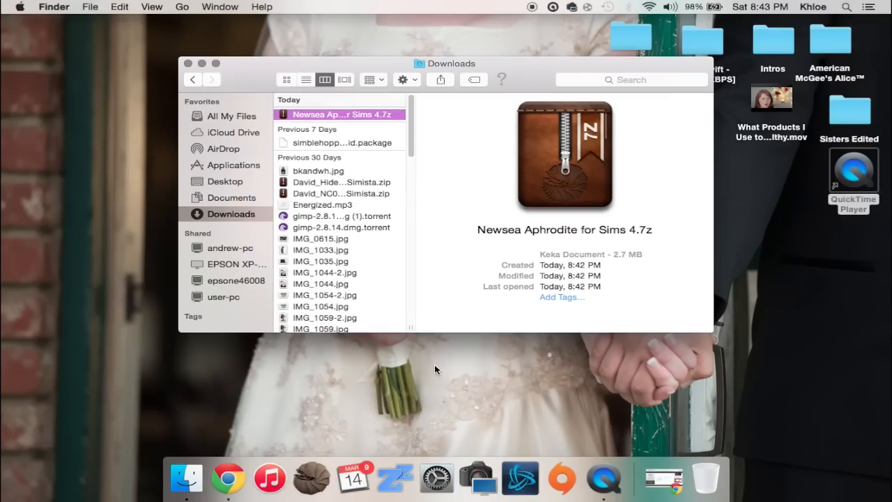
mouse_move(316, 195)
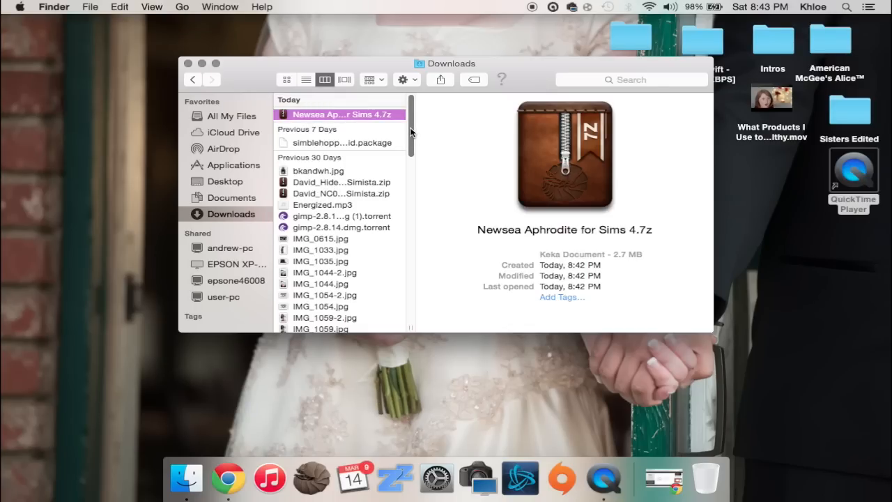
scroll(down, 3)
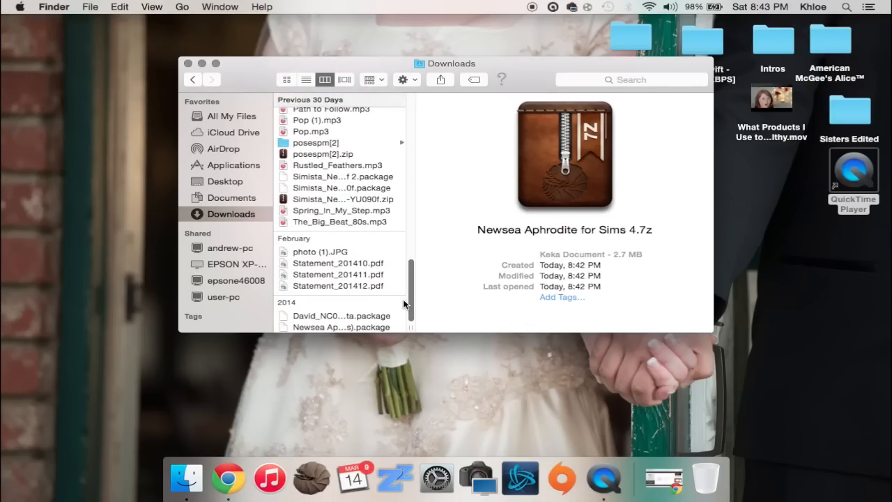
mouse_move(404, 314)
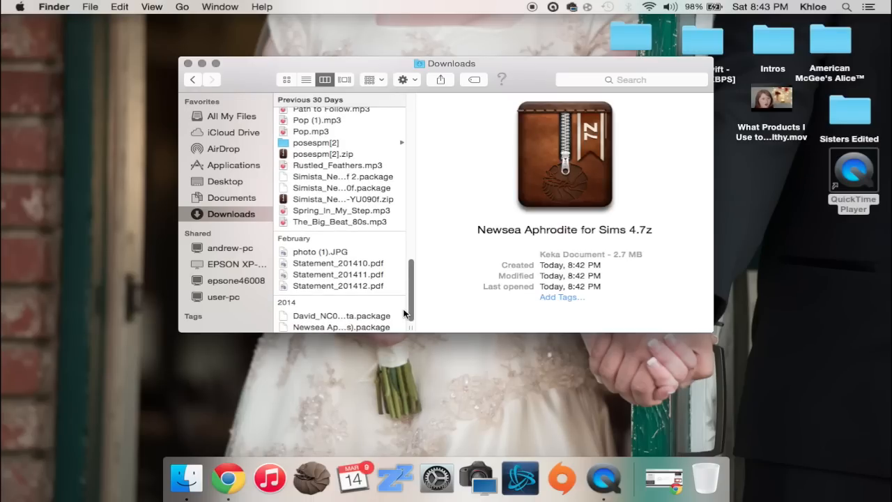
Select the older Newsea Aphrodite (Converted by Kalilies).package file for preview.
click(342, 327)
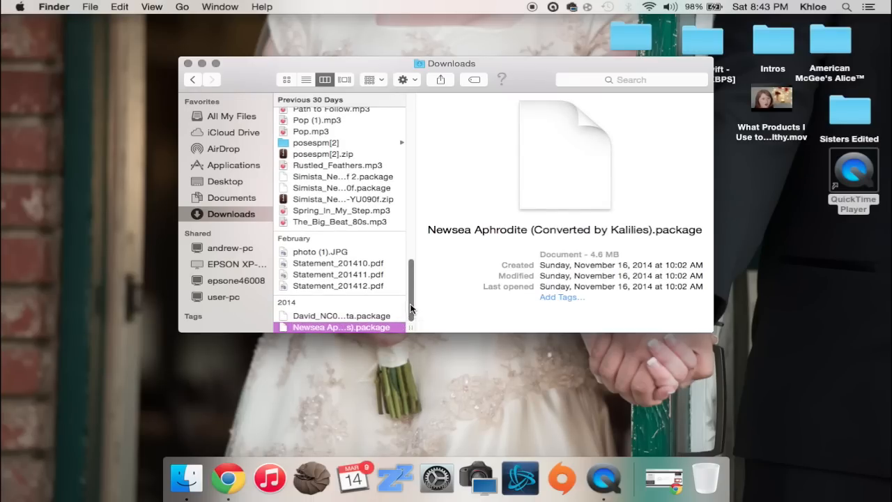
mouse_move(449, 285)
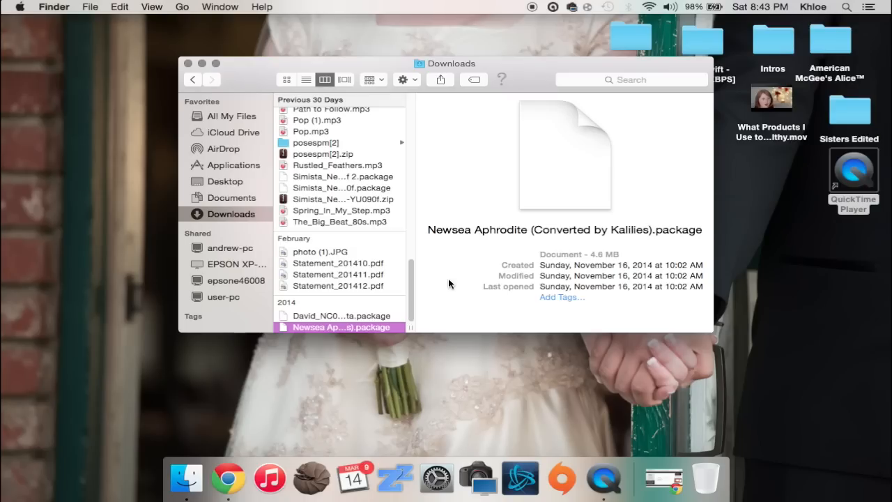
mouse_move(371, 318)
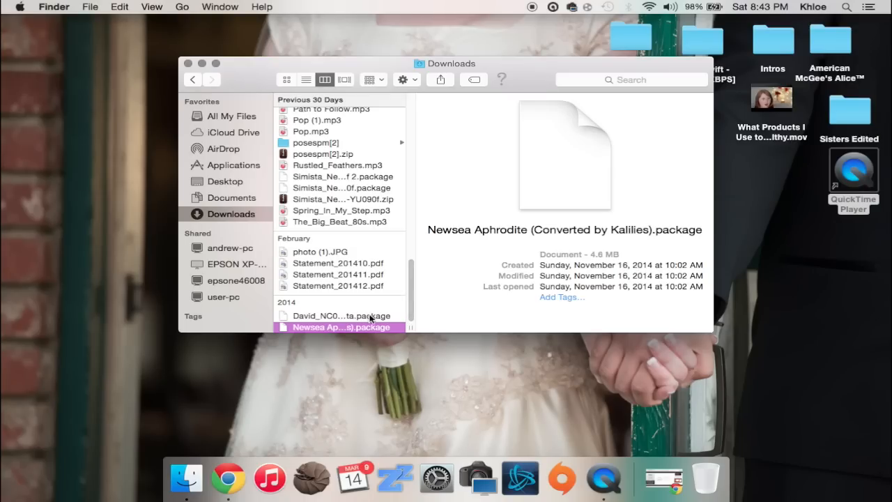
mouse_move(393, 301)
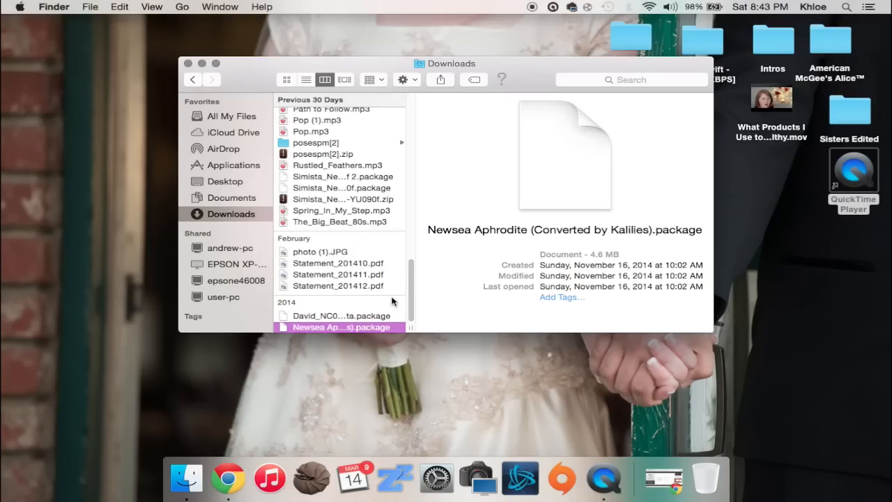
scroll(up, 3)
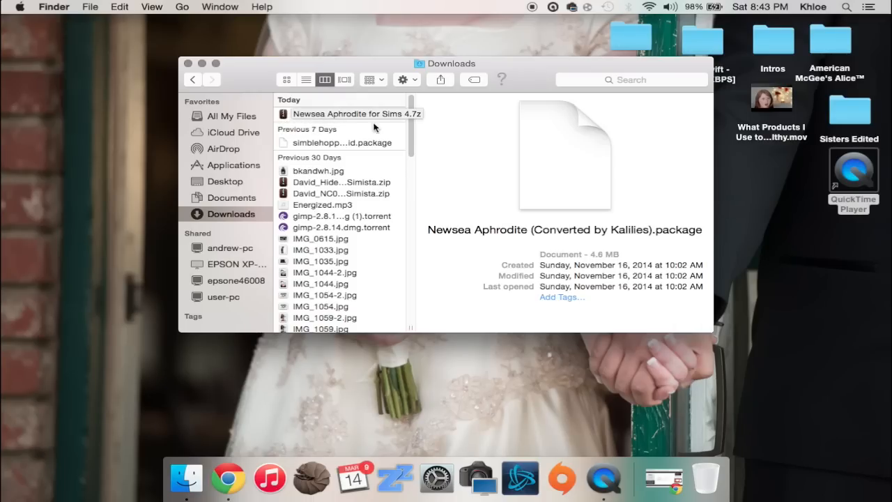
scroll(down, 3)
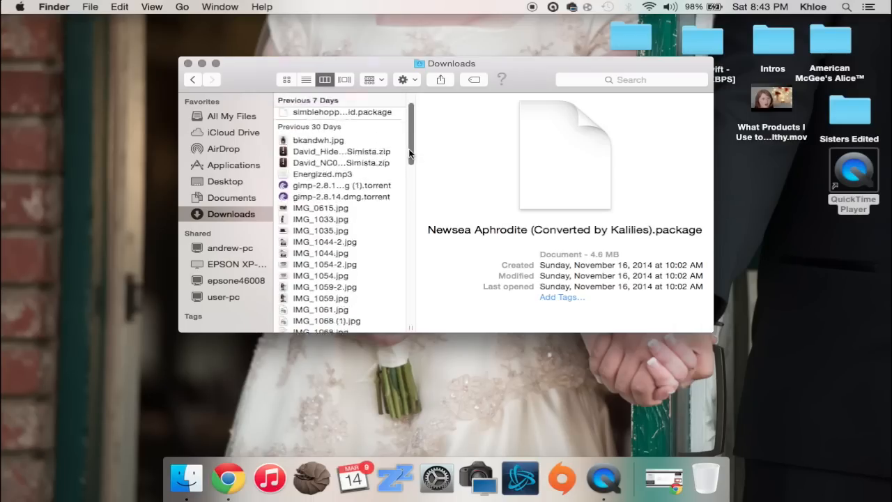
scroll(down, 3)
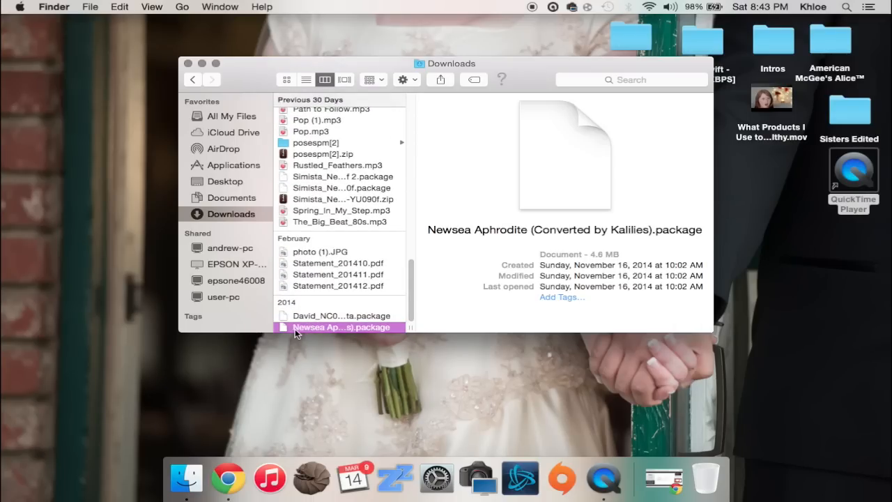
mouse_move(382, 206)
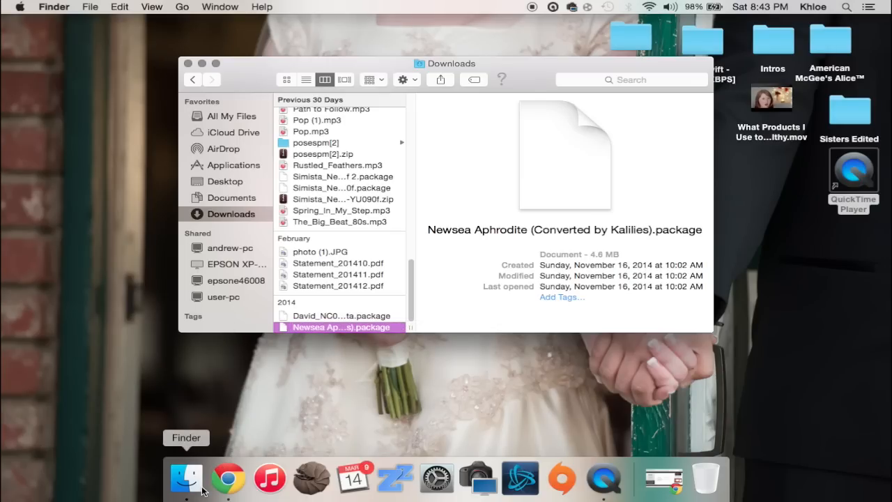
Bring up the Dock Finder icon's menu for opening another window.
right_click(187, 477)
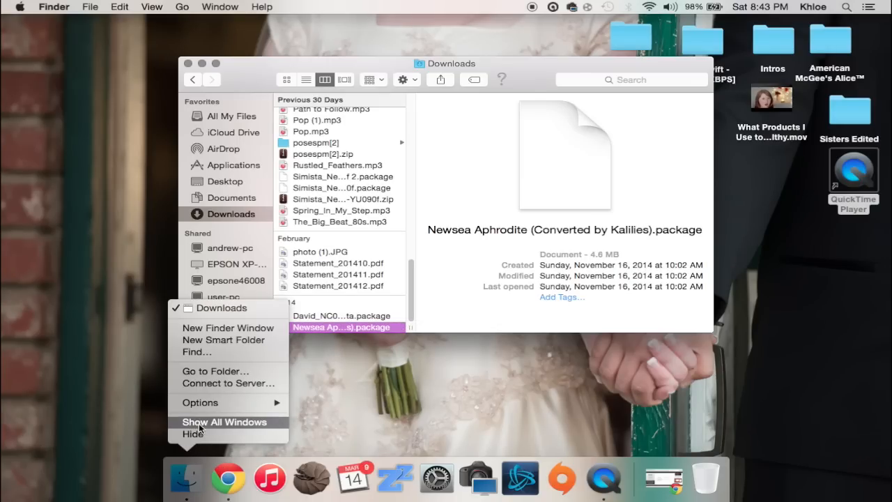
mouse_move(198, 488)
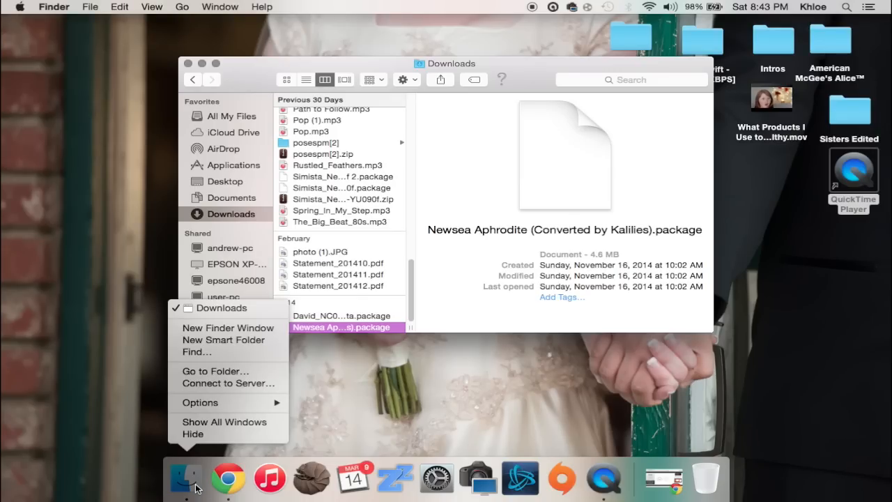
mouse_move(230, 334)
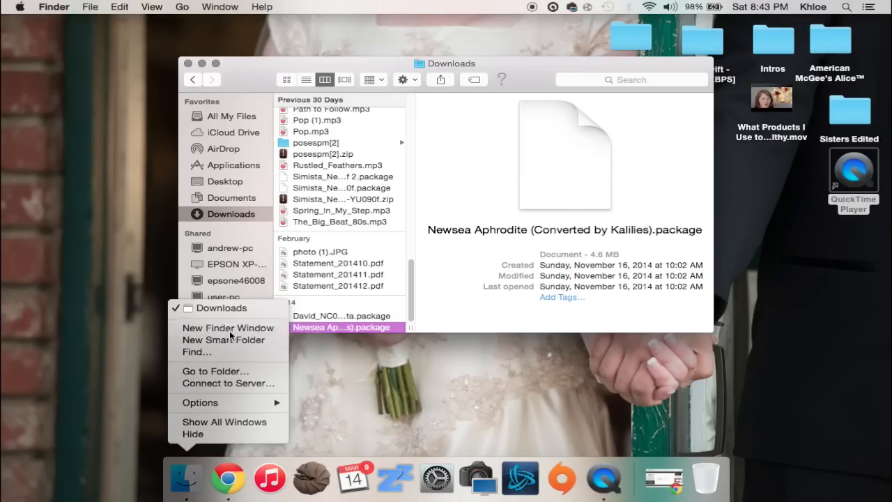
In a second Finder window, navigate Documents > Electronic Arts > The Sims 4 > Mods.
click(229, 328)
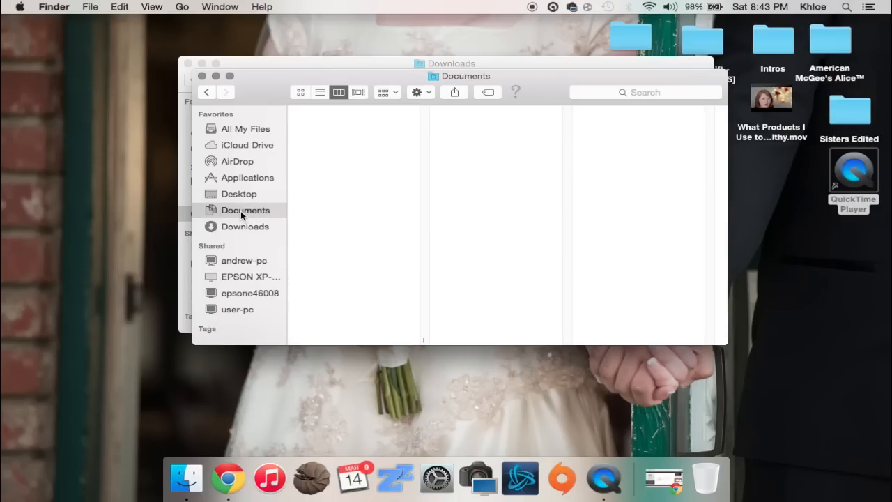
click(245, 210)
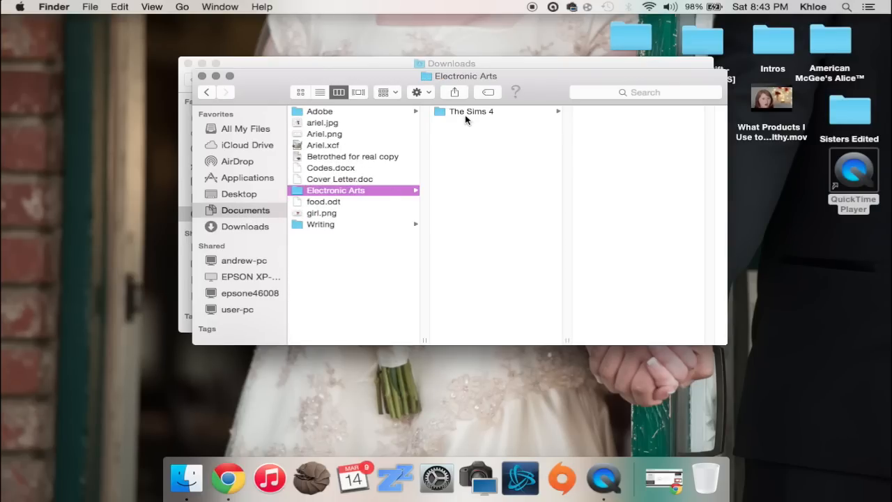
click(471, 112)
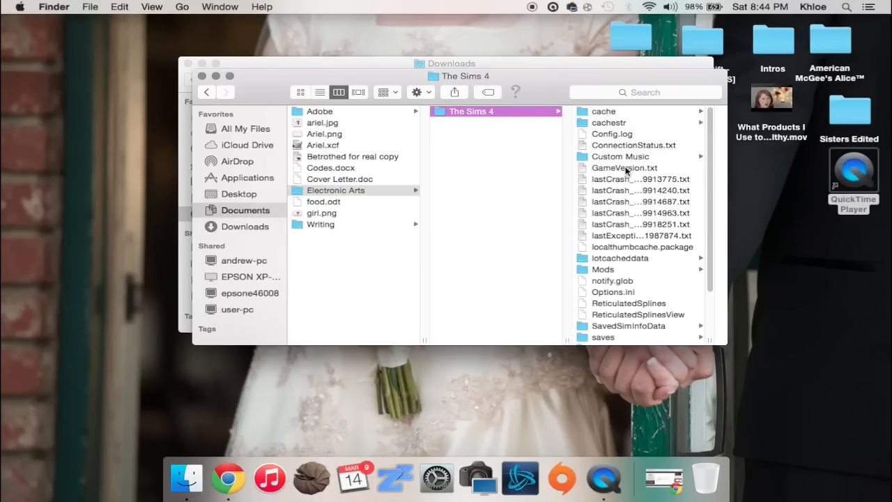
click(602, 270)
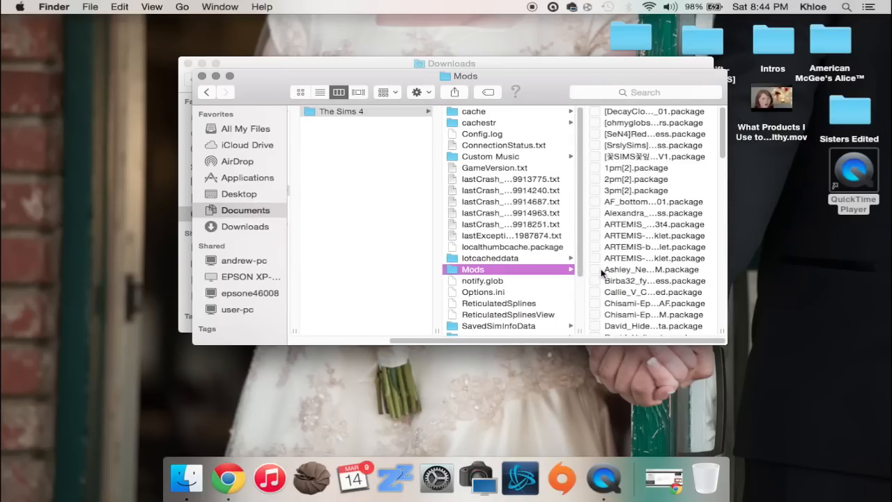
mouse_move(488, 276)
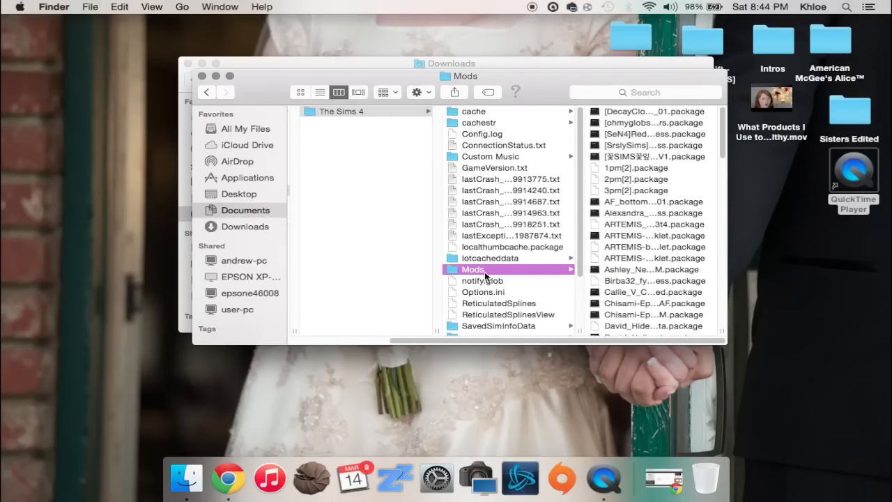
scroll(down, 3)
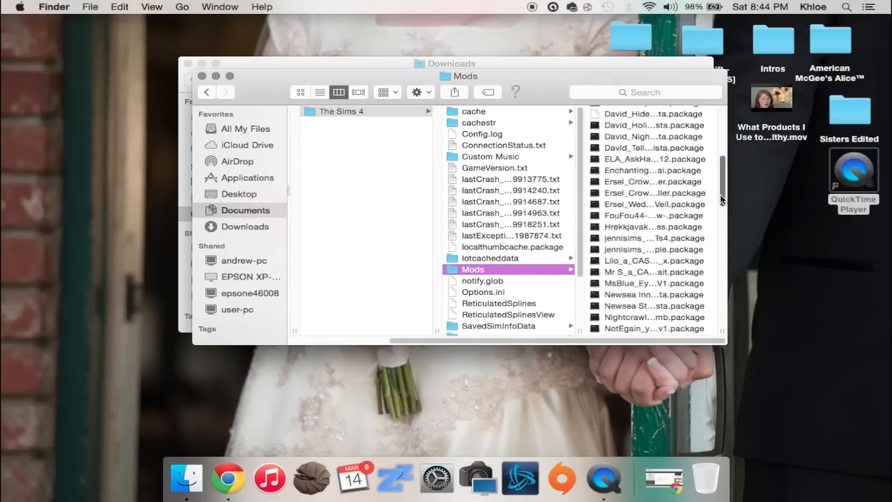
scroll(up, 3)
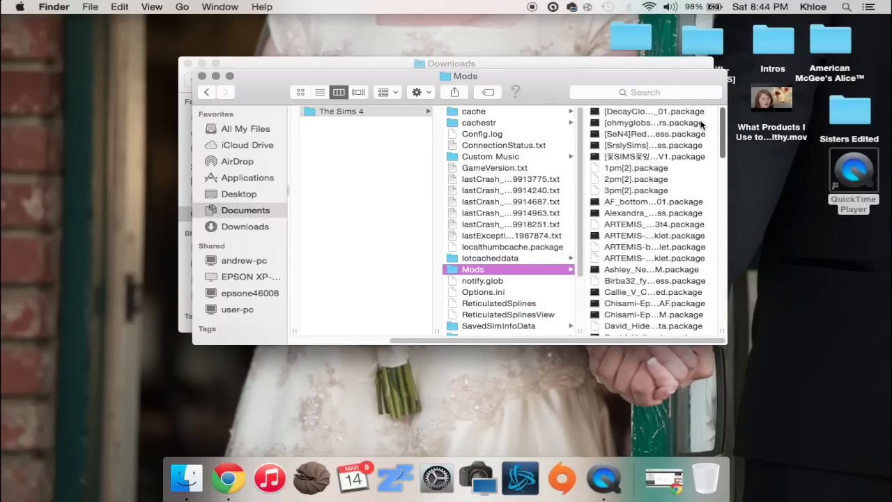
scroll(down, 3)
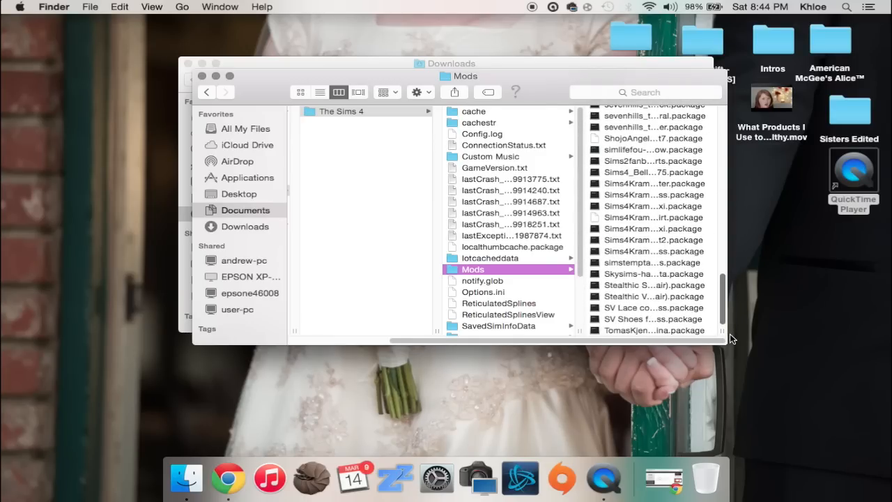
scroll(up, 3)
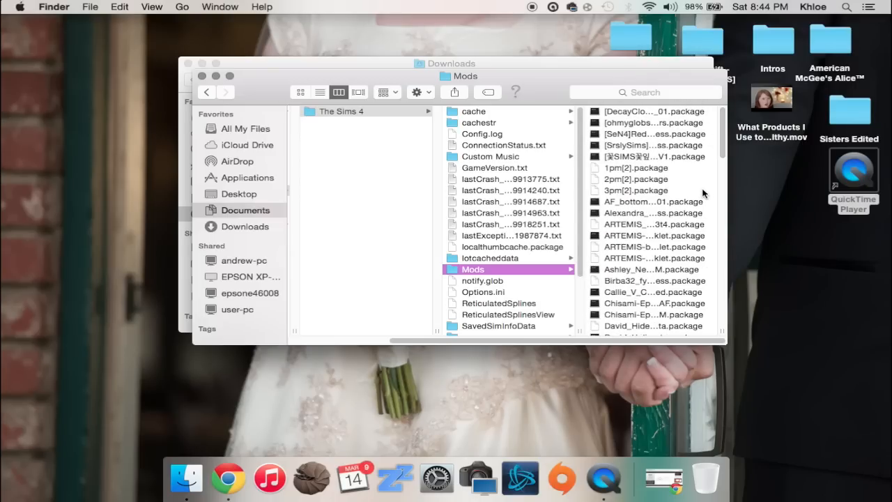
mouse_move(552, 290)
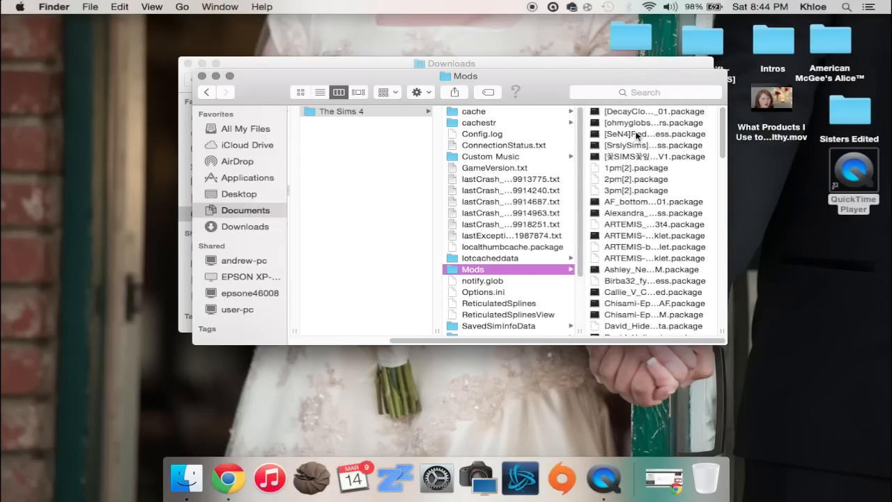
mouse_move(644, 280)
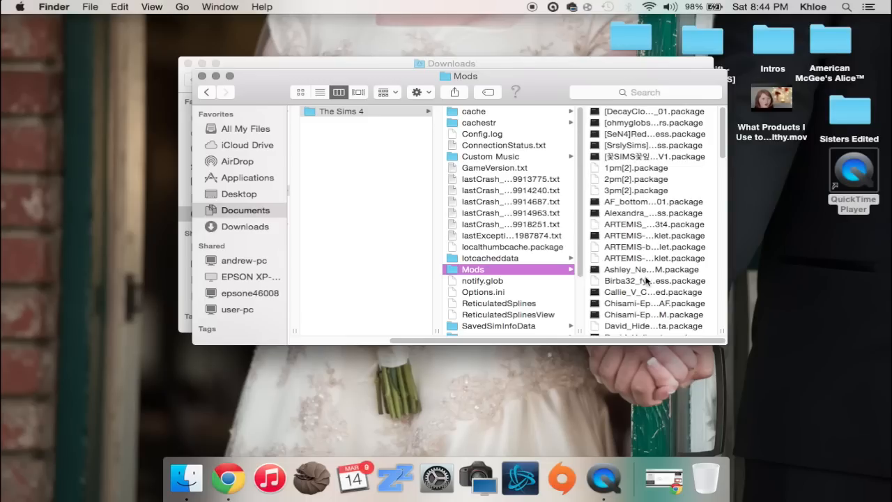
mouse_move(238, 435)
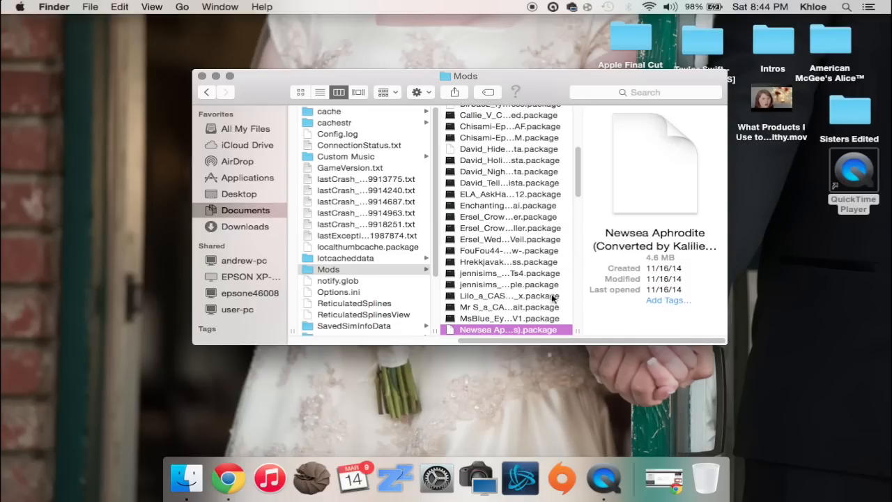
Close the Finder windows after moving the Aphrodite package into Mods.
click(202, 75)
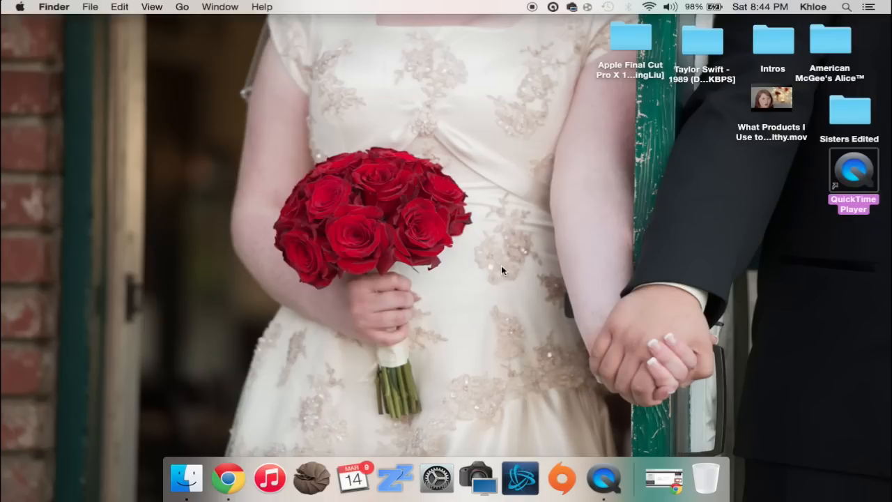
mouse_move(664, 479)
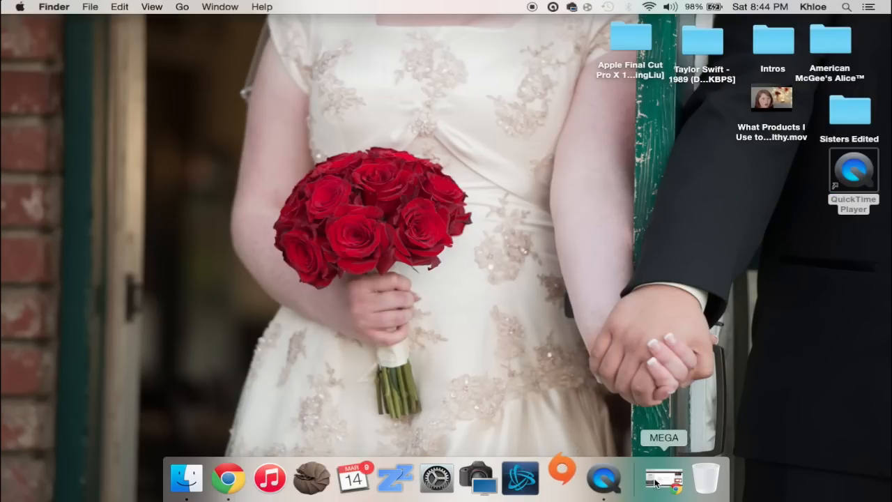
Bring Chrome's MEGA page back showing the finished 100% download.
click(228, 477)
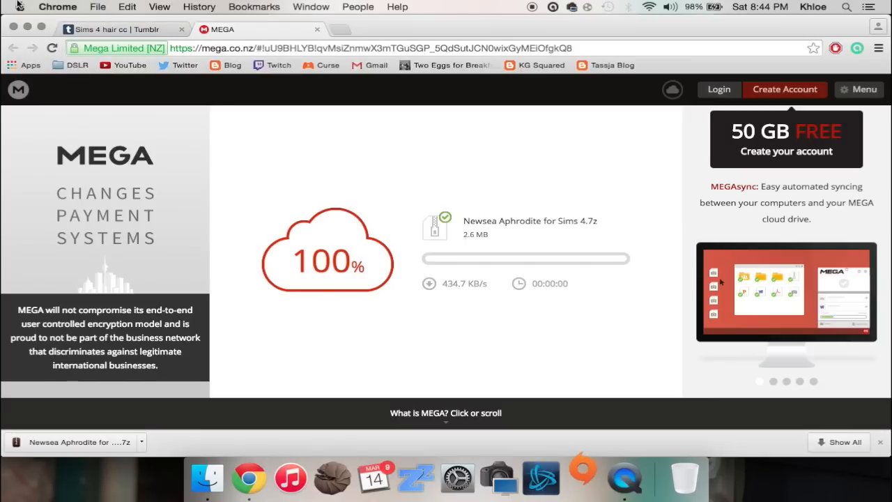
mouse_move(249, 262)
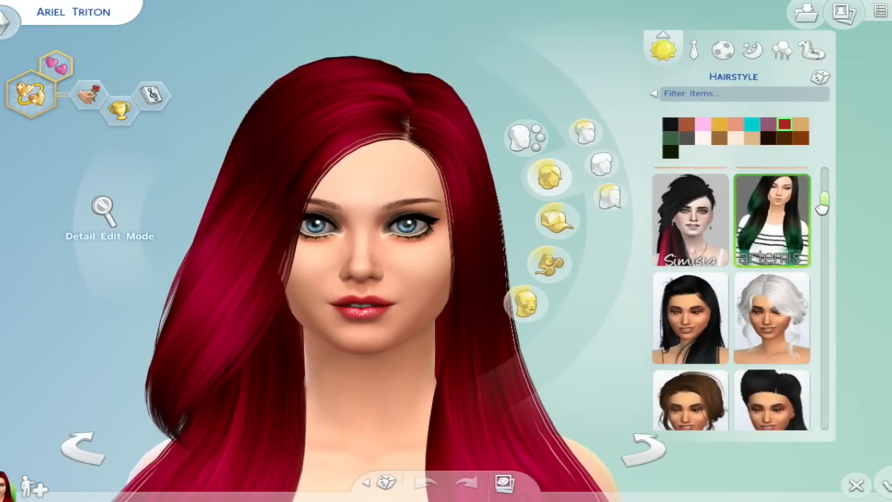
scroll(down, 3)
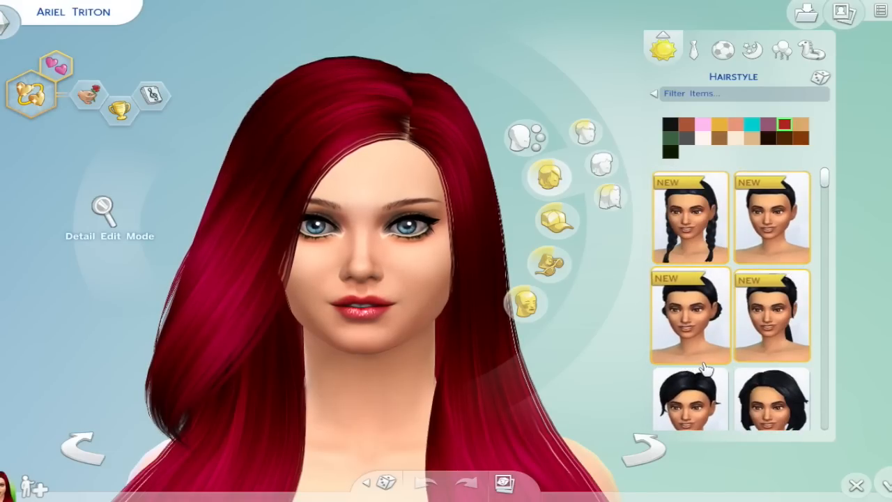
scroll(down, 3)
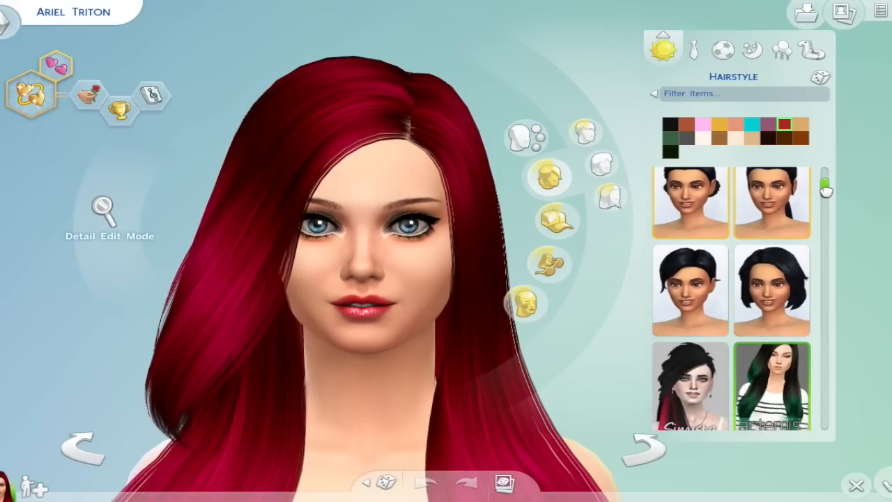
scroll(down, 3)
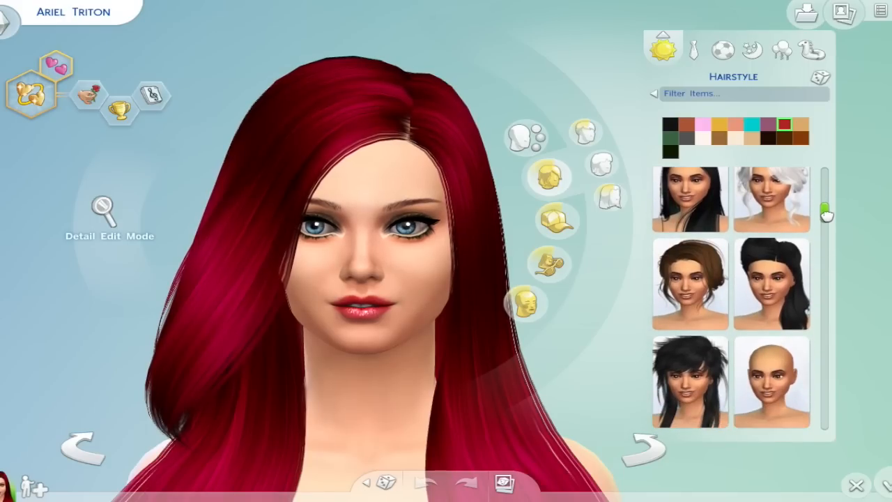
scroll(down, 3)
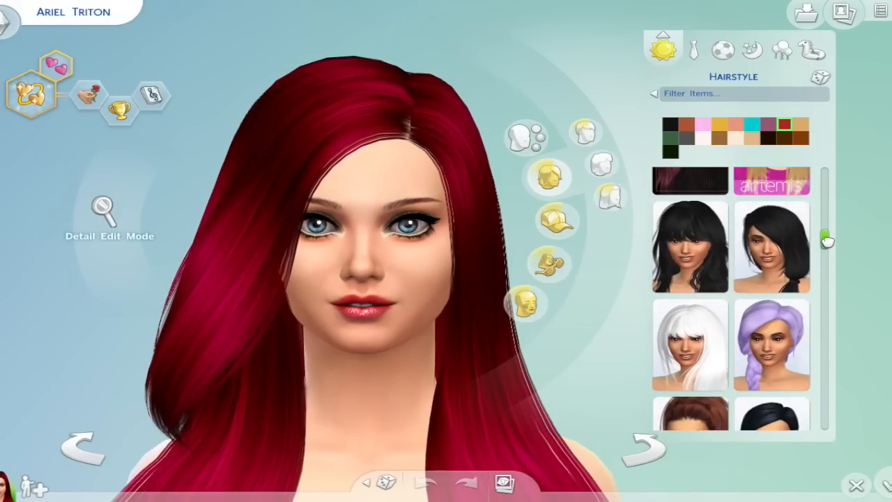
scroll(down, 3)
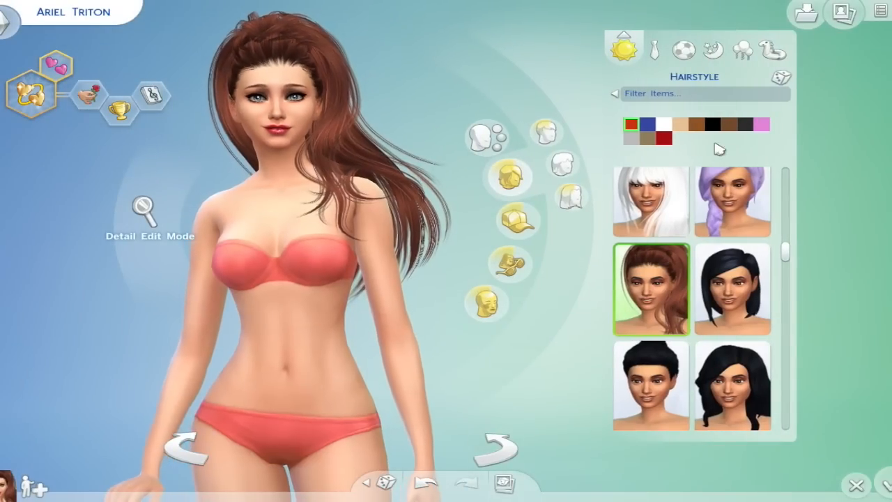
Cycle the ponytail through blue-black, white, light blonde, brown, dark brown, grey and red swatches.
click(650, 124)
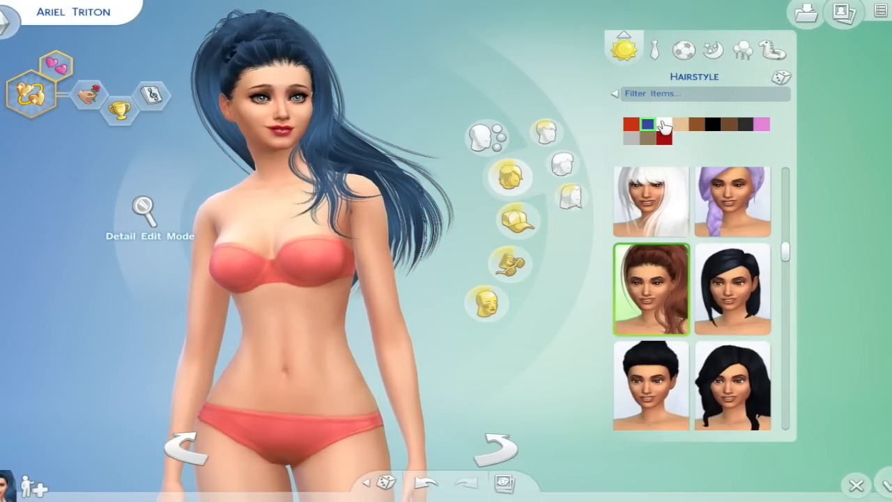
click(664, 124)
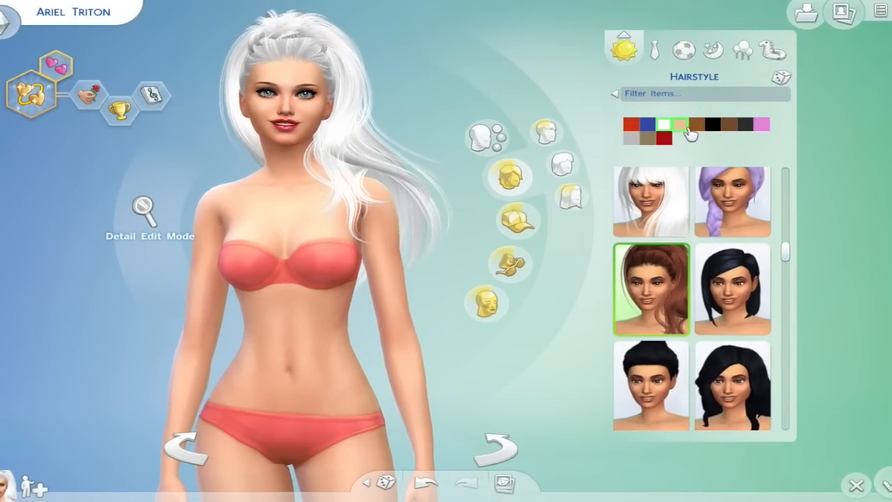
click(680, 124)
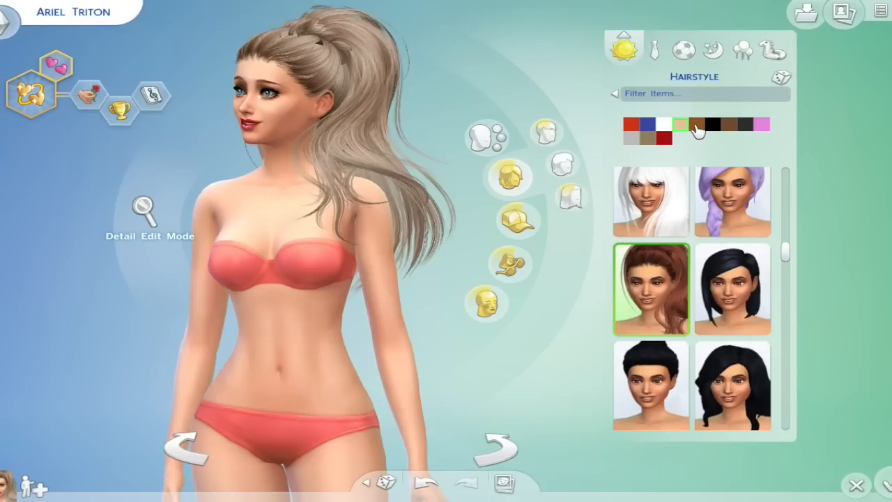
click(700, 124)
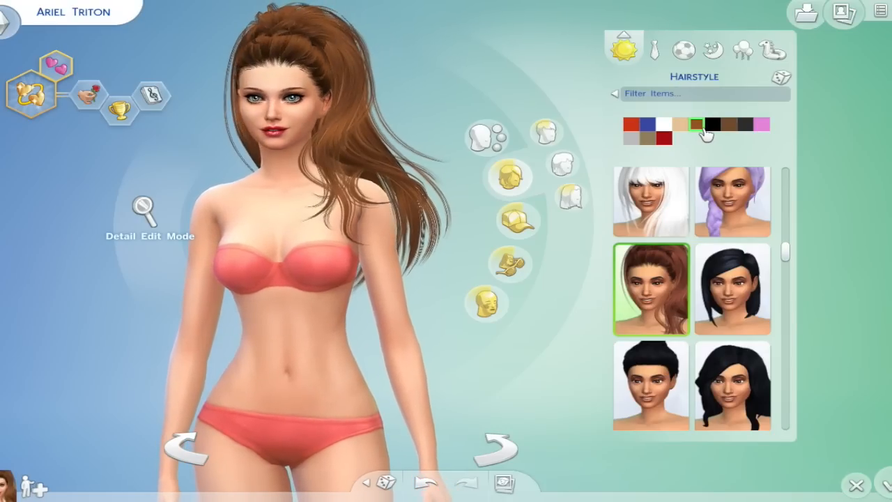
click(713, 125)
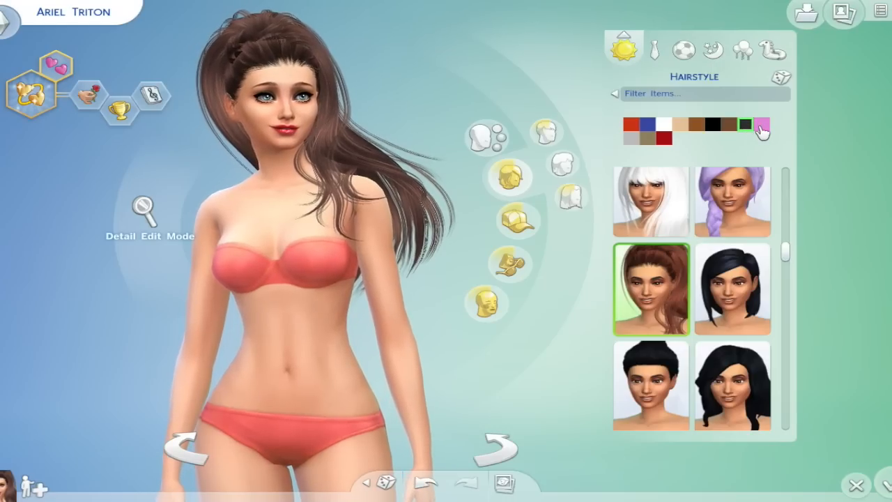
click(761, 126)
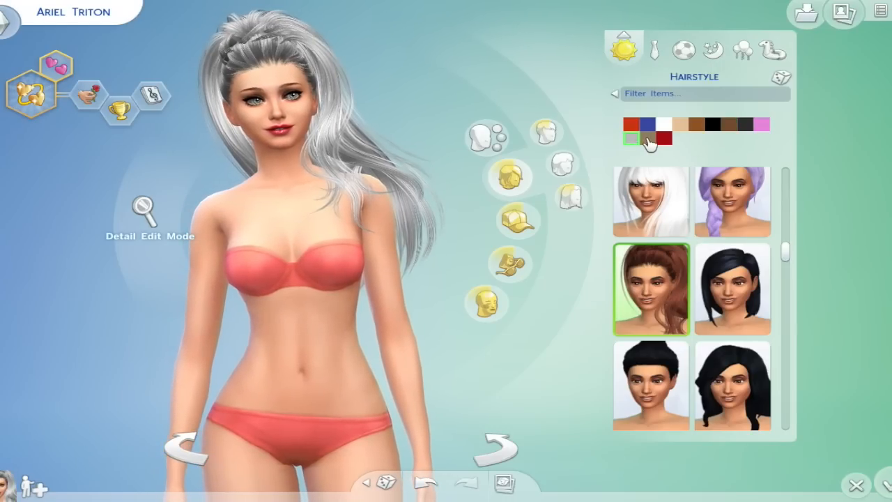
click(663, 138)
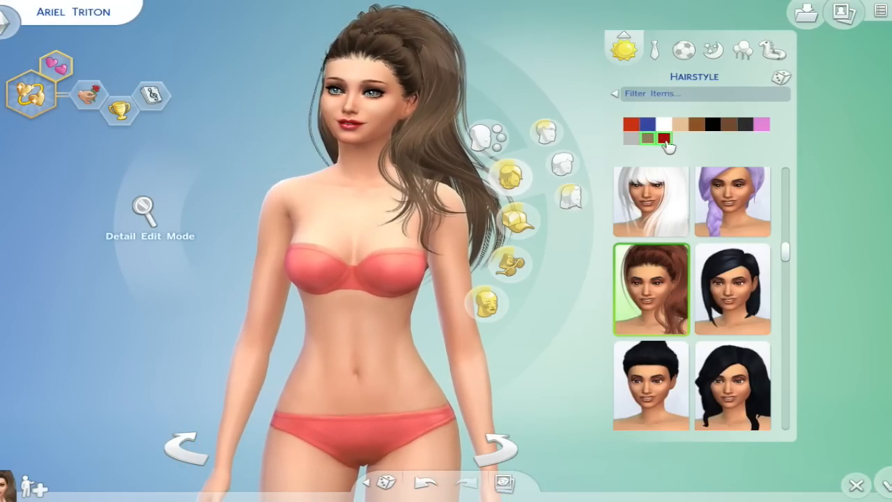
click(664, 138)
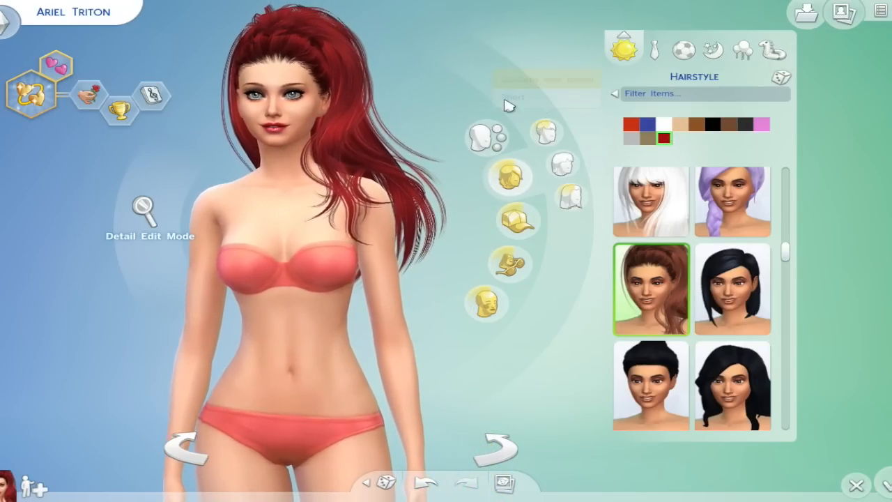
Switch the Sim to the long straight hairstyle in bright red.
scroll(down, 3)
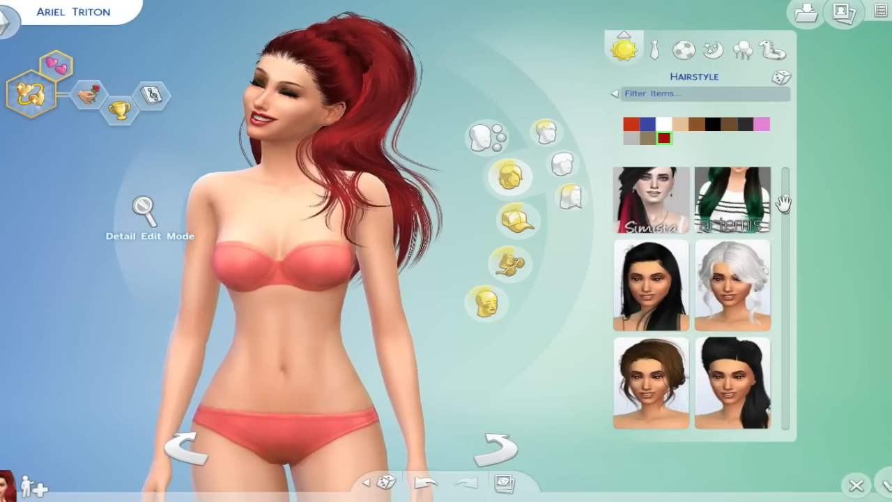
click(732, 201)
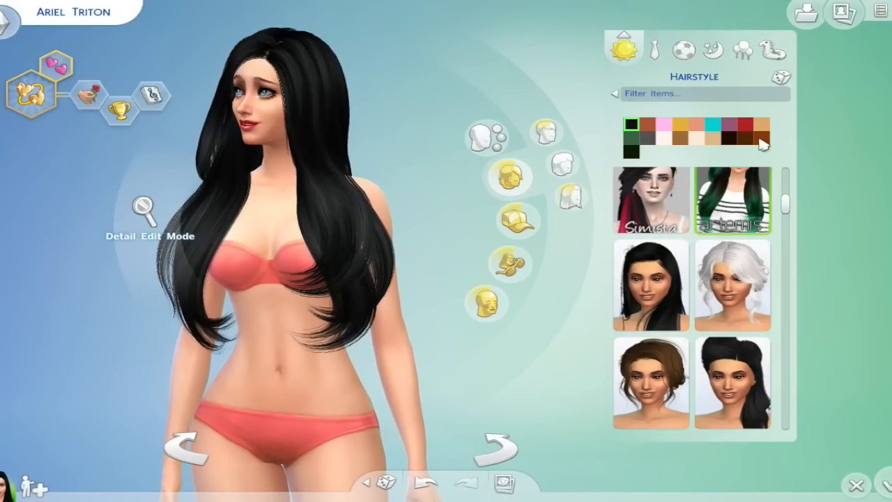
click(746, 126)
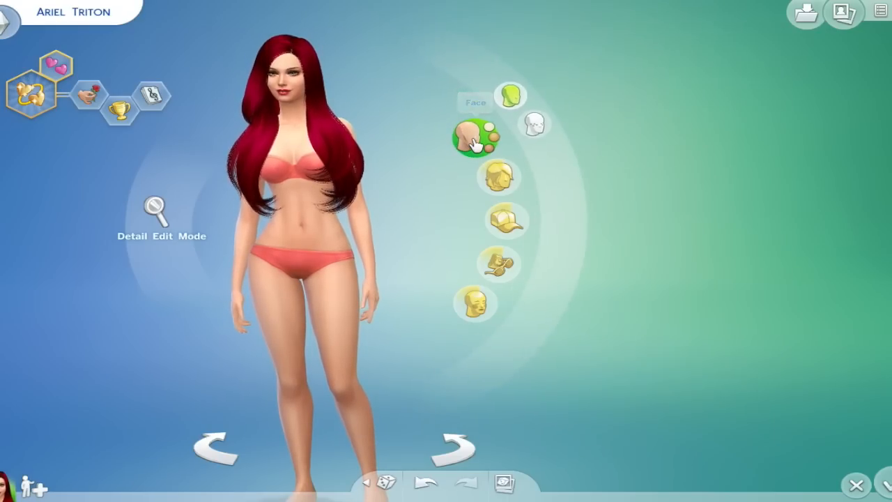
Show the Skin Details catalogue, try one skin detail and undo it.
click(477, 131)
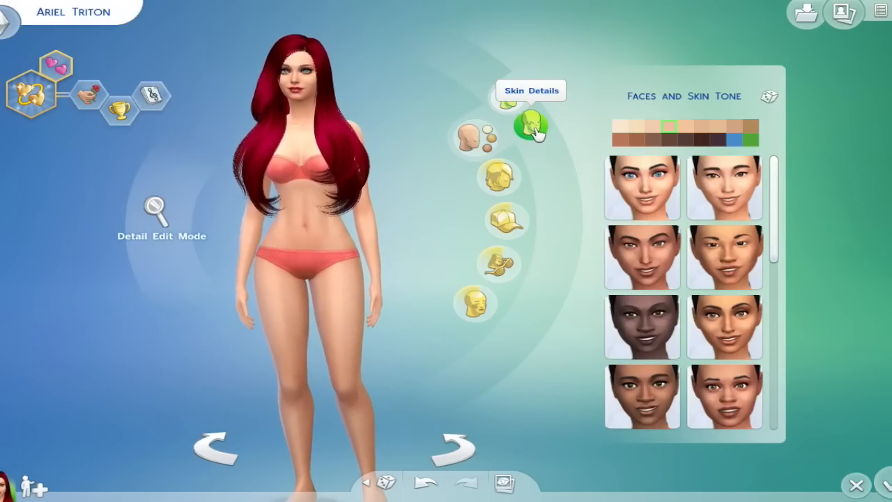
click(532, 125)
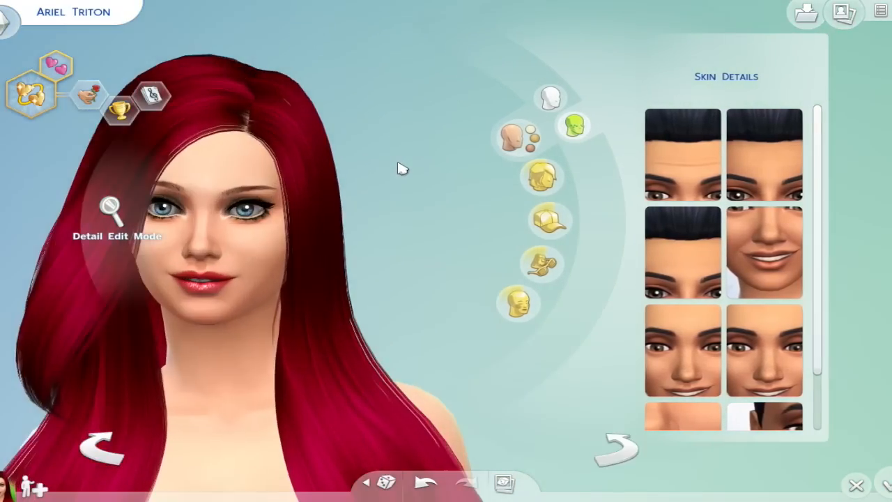
click(683, 252)
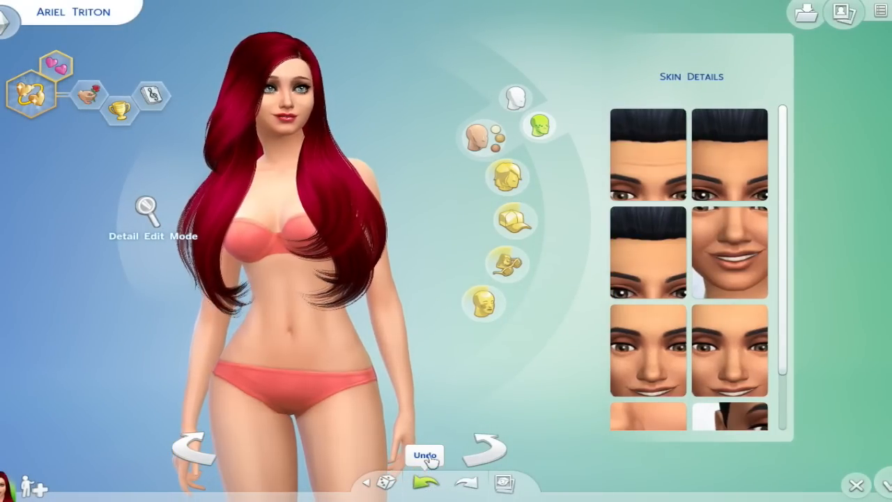
click(648, 250)
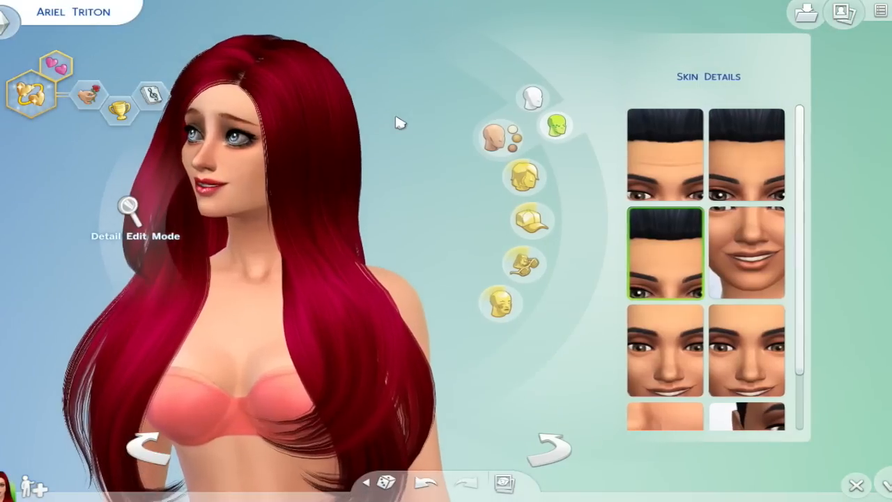
mouse_move(530, 220)
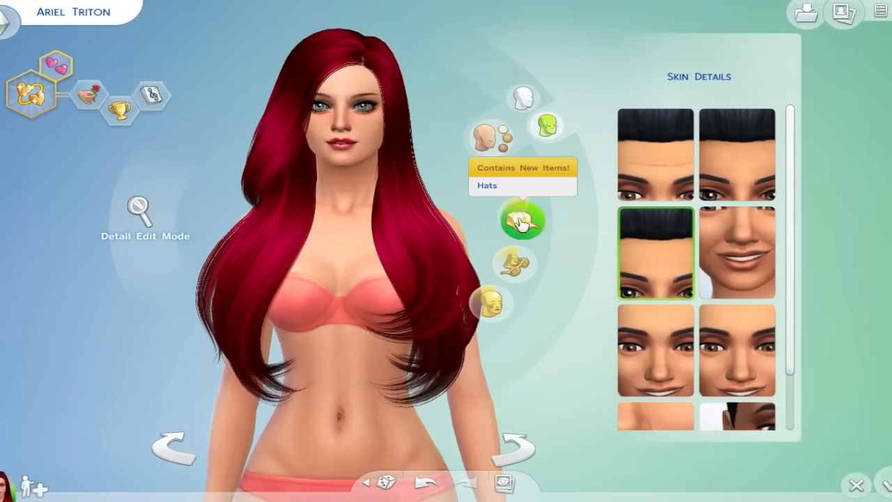